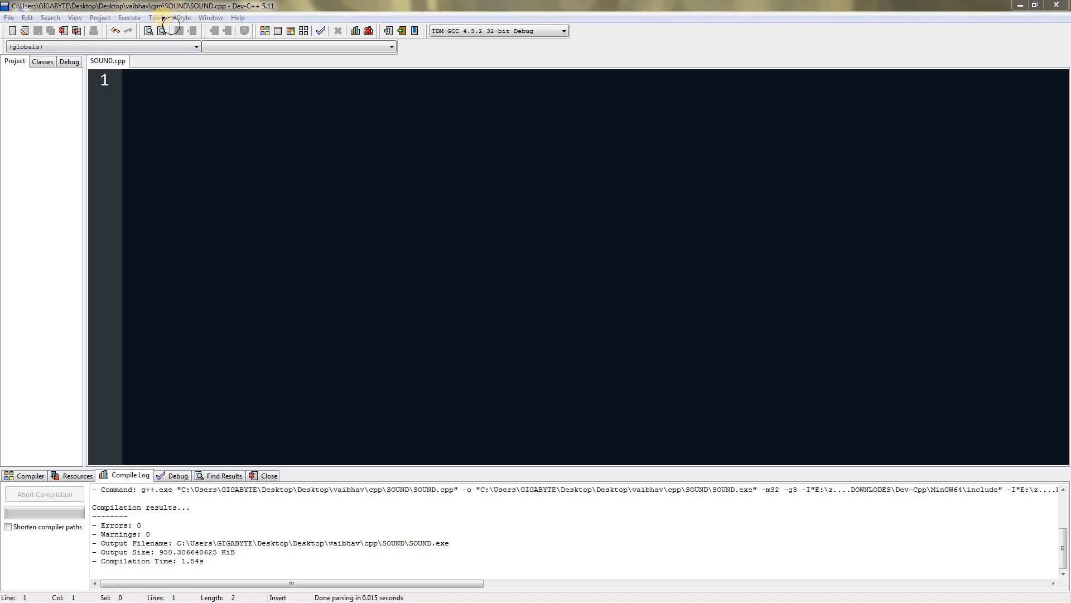
- Append -lwinmm after -lgdi32 in the Compiler Options linker commands and confirm
left_click(156, 17)
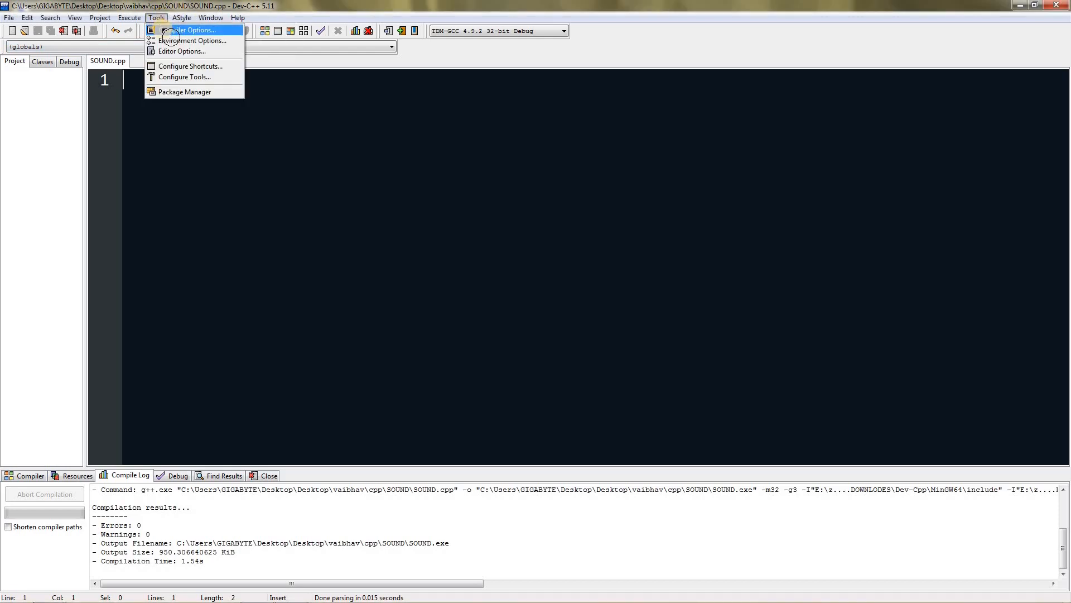
left_click(193, 30)
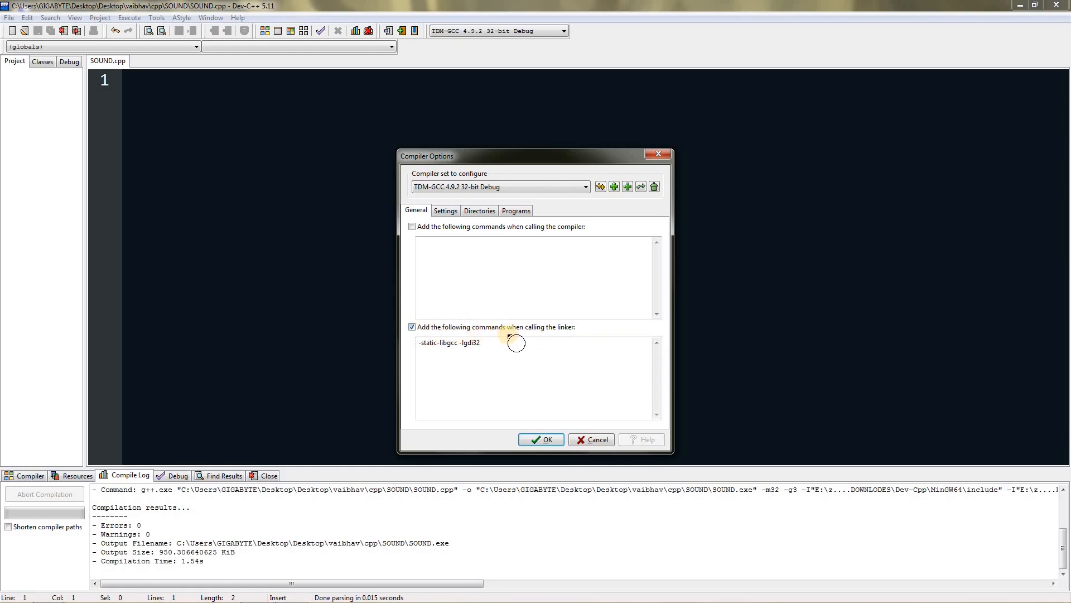
left_click(464, 342)
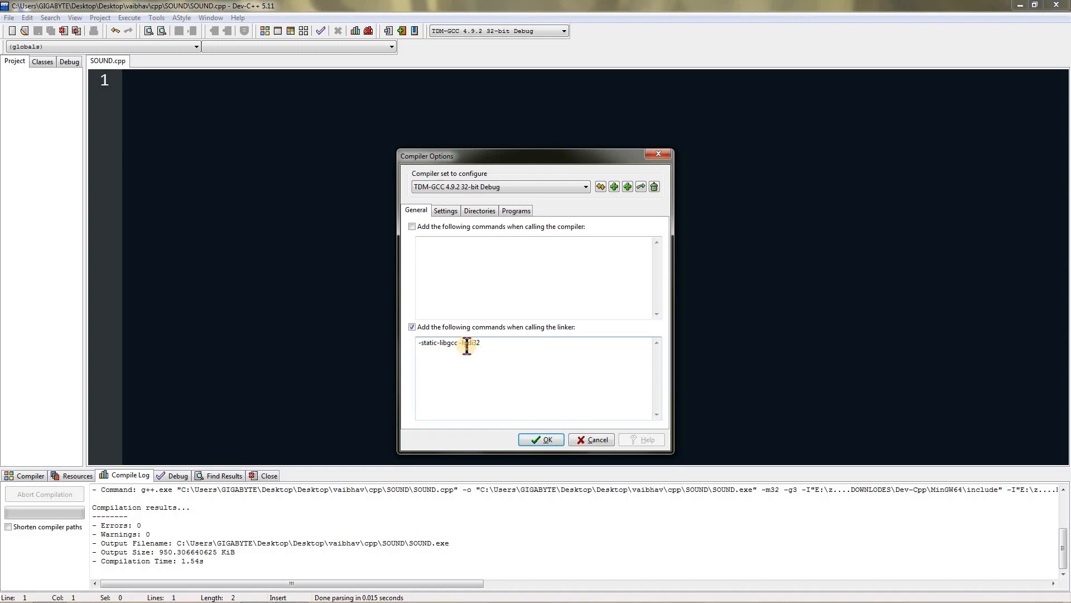
double_click(444, 341)
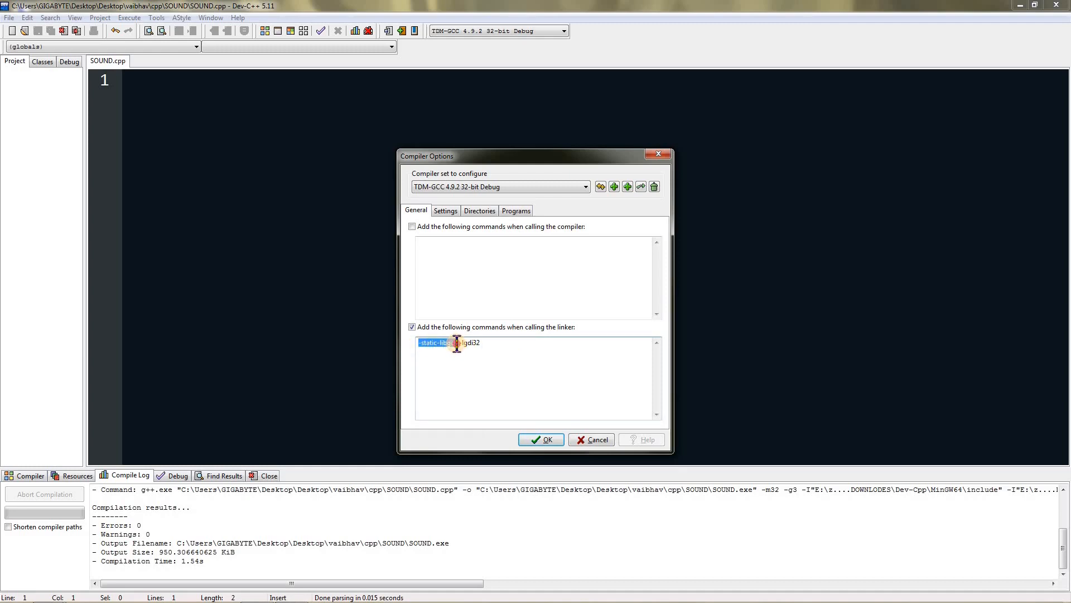
double_click(469, 342)
type(" -l")
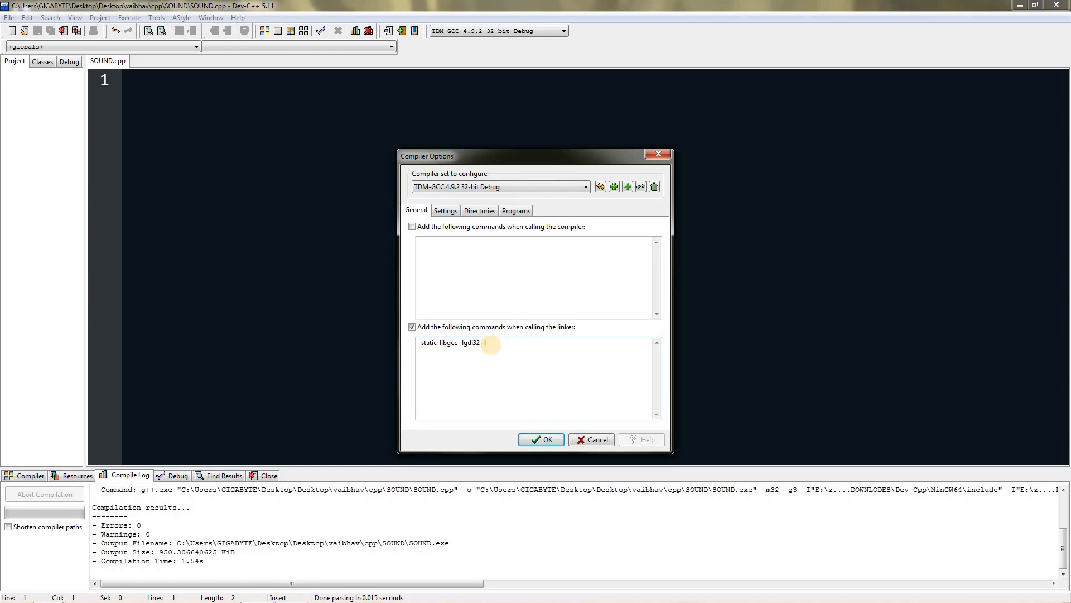
type("win")
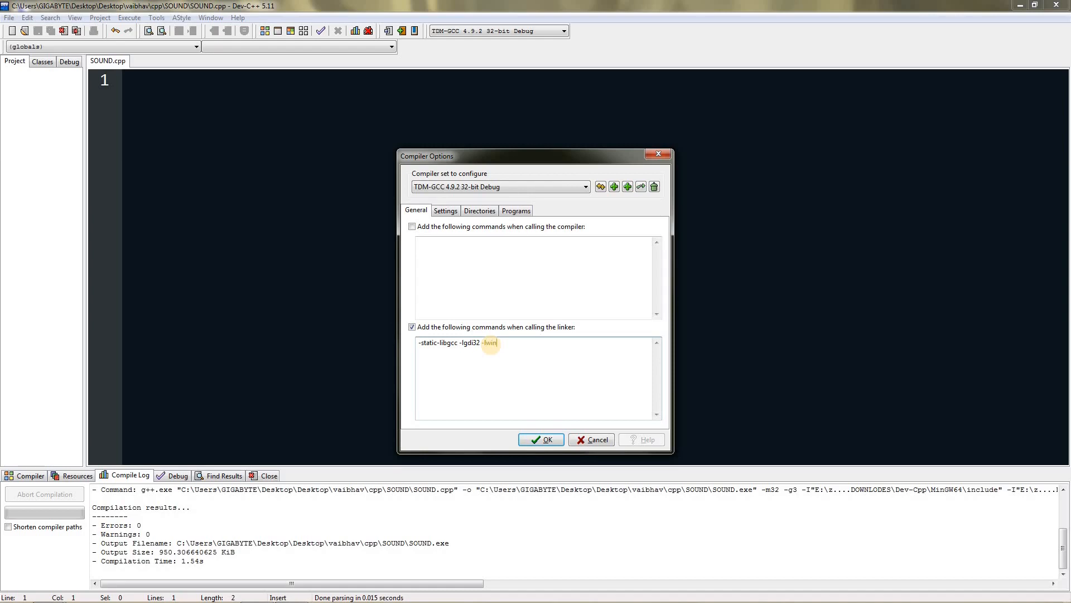
type("mm")
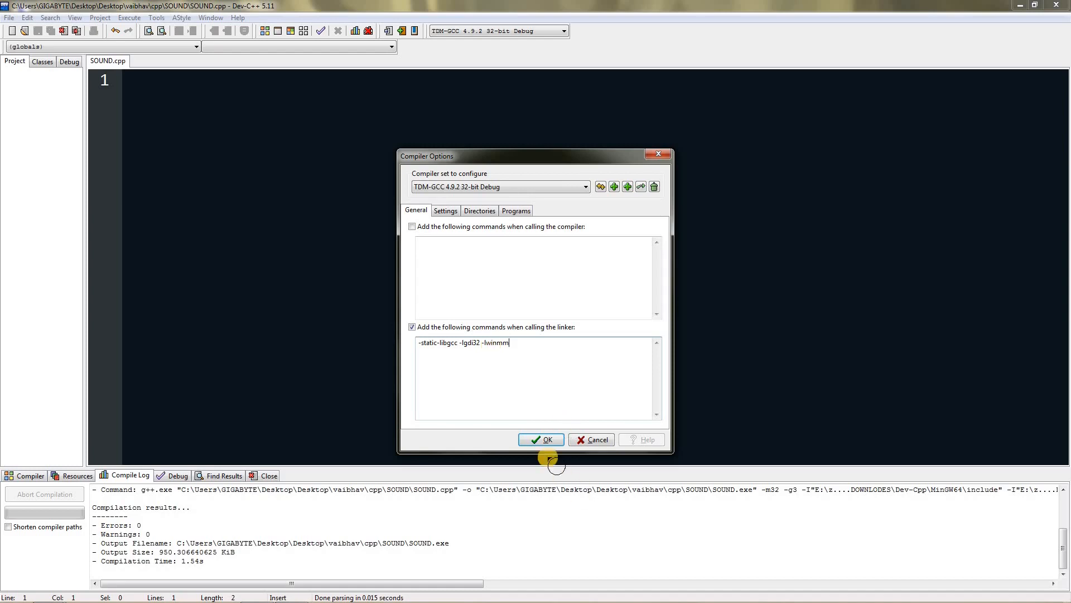
left_click(541, 439)
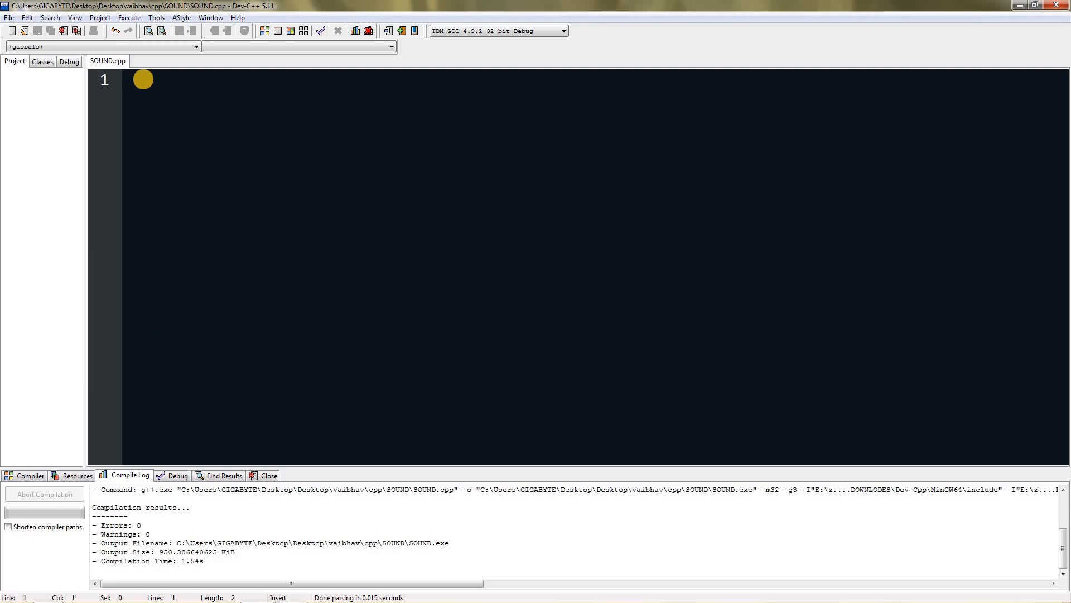
- Write #include <iostream>, <windows.h> and <MMSystem.h> on lines 1–3 of SOUND.cpp
type("#")
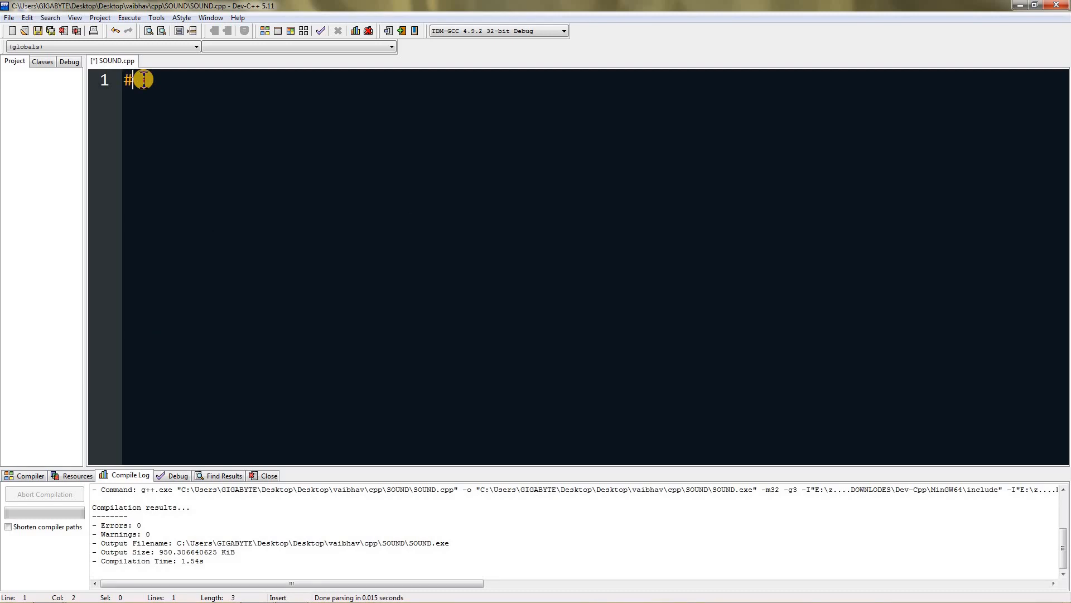
type("include")
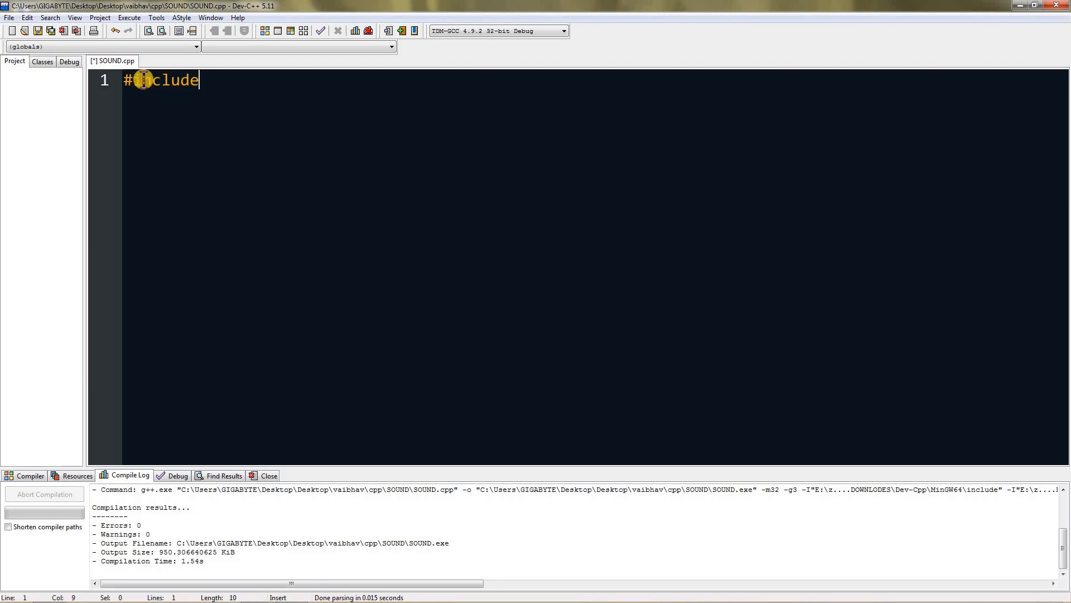
type("<iostream>")
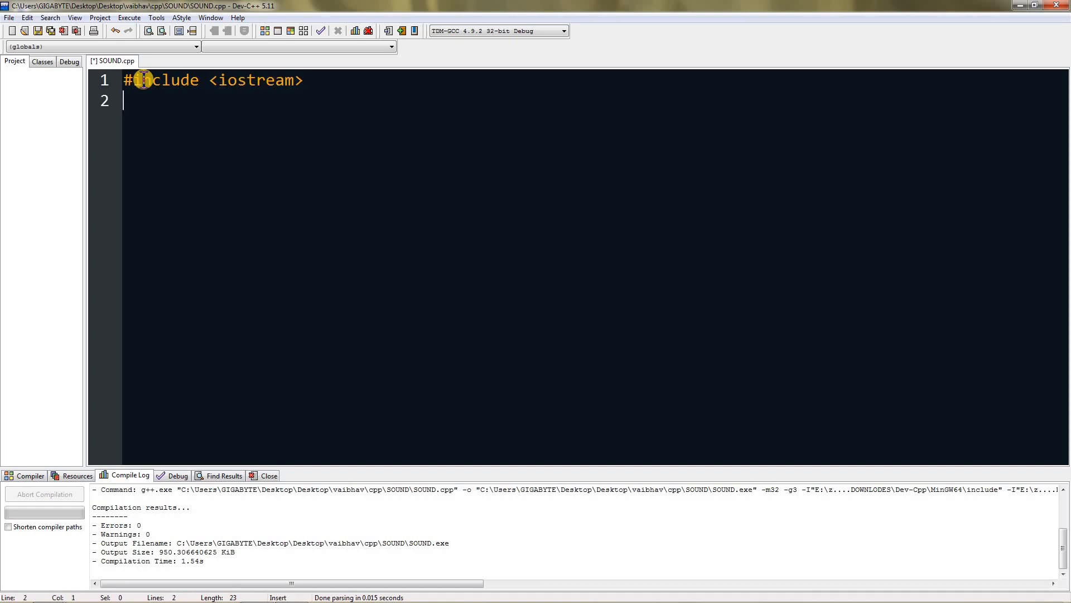
type("#include <>")
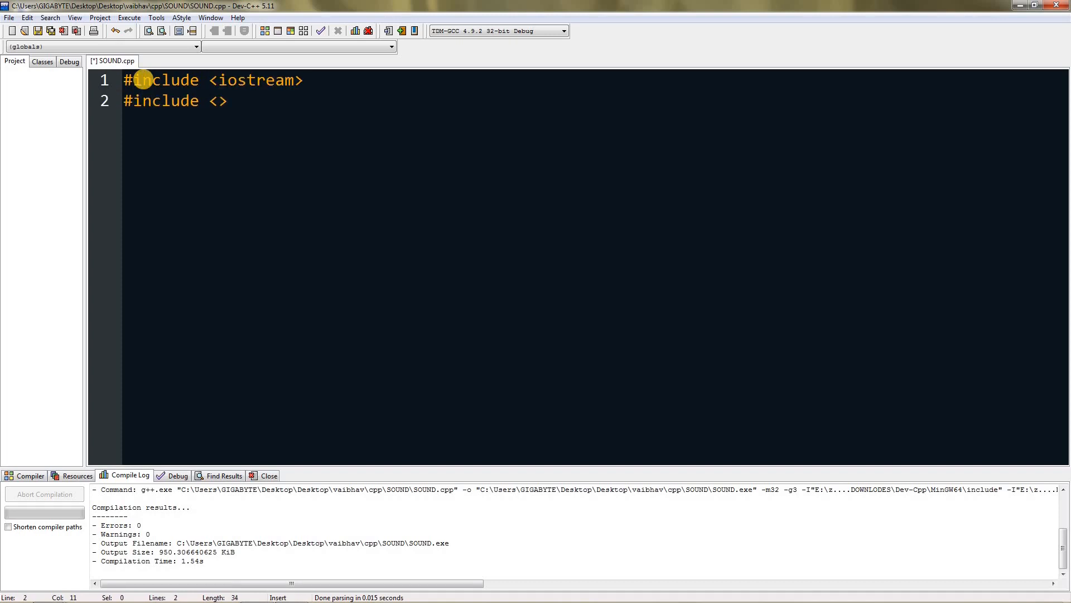
type("windows.h")
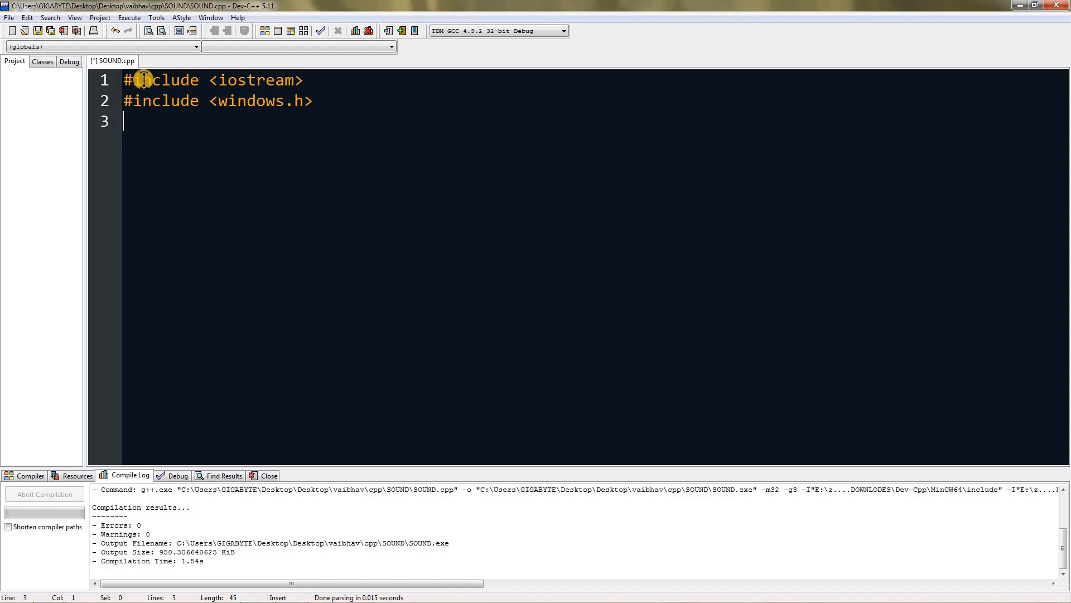
type("#in")
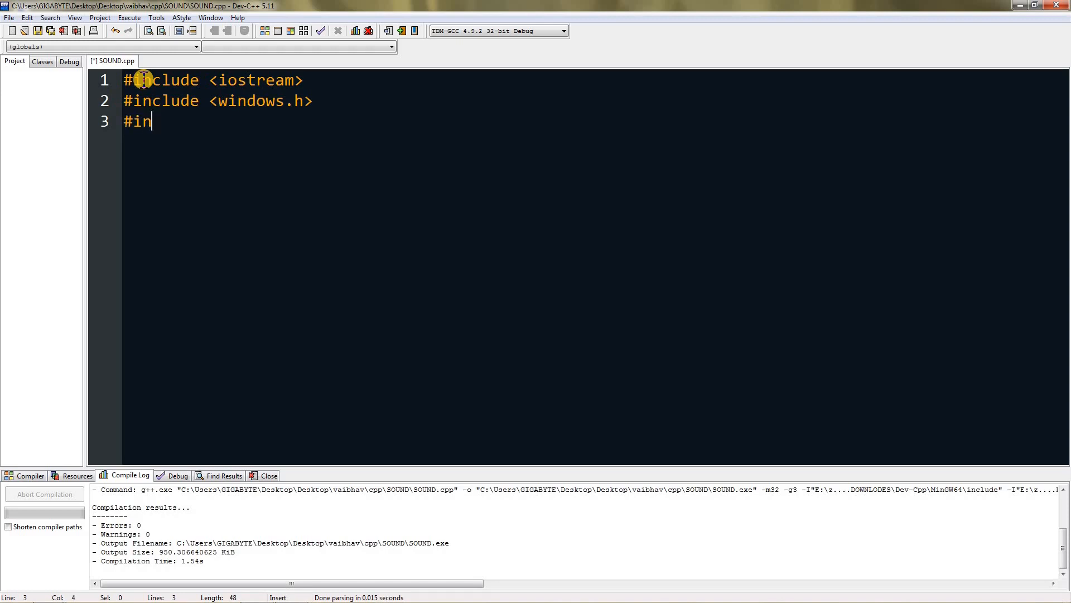
type("clude <M>")
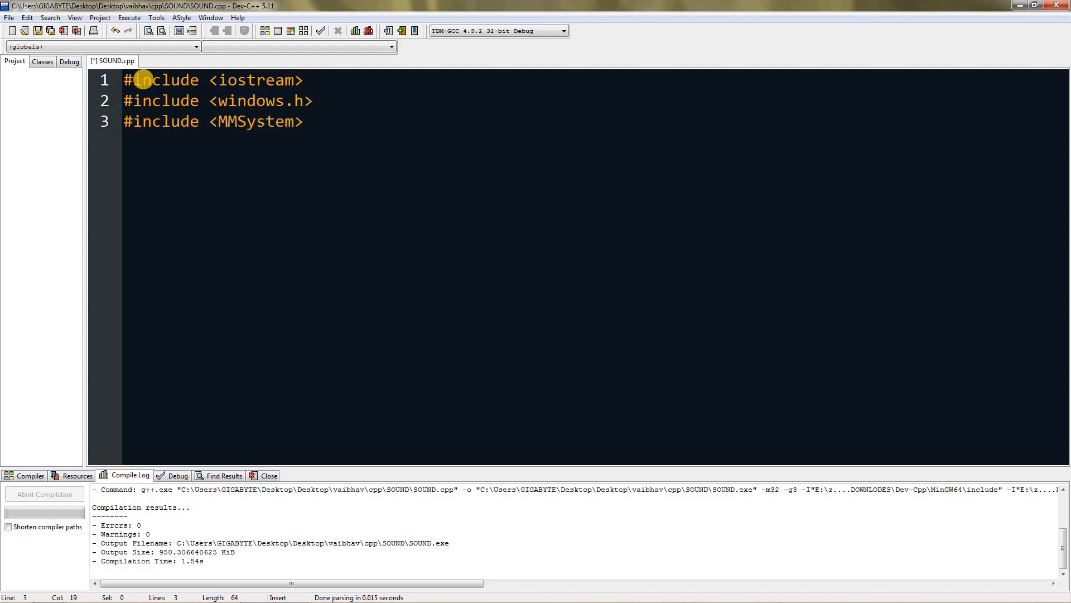
type(".h")
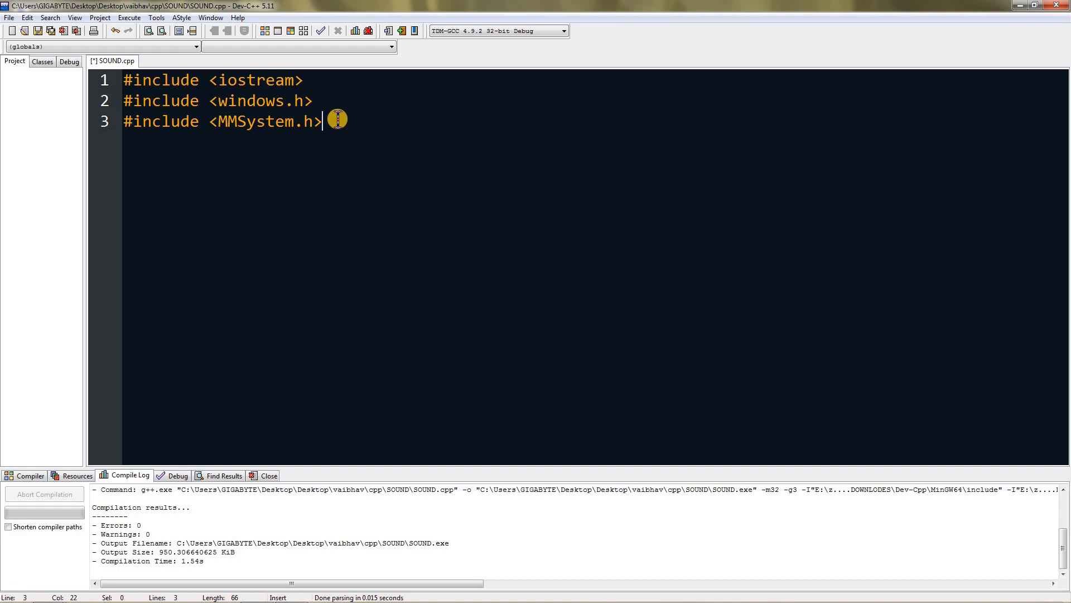
- Add #include <conio.h> and using namespace std; below the existing includes
key("Return")
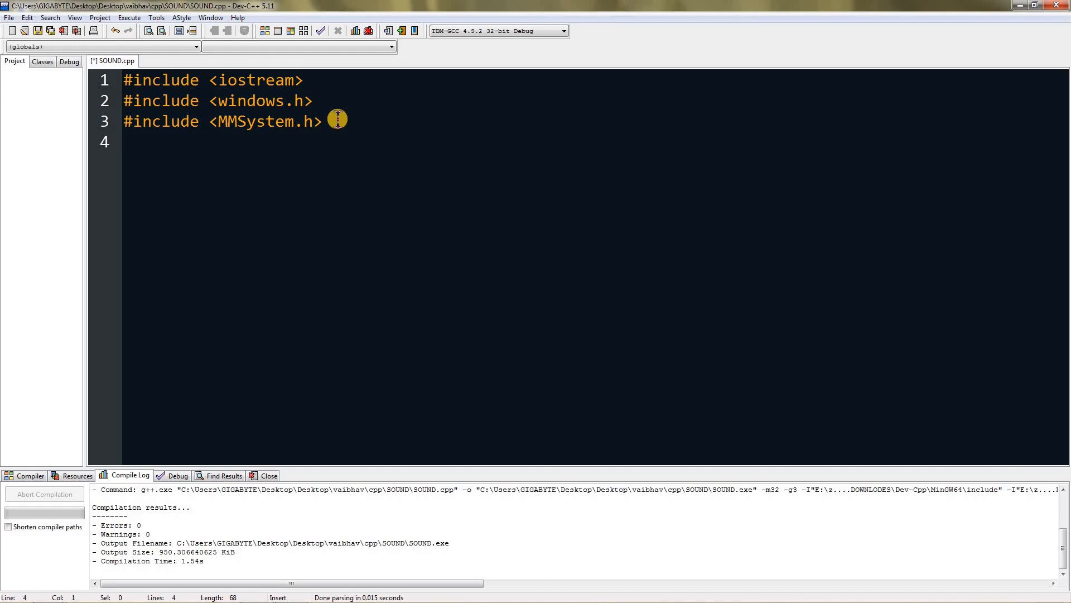
type("#includ")
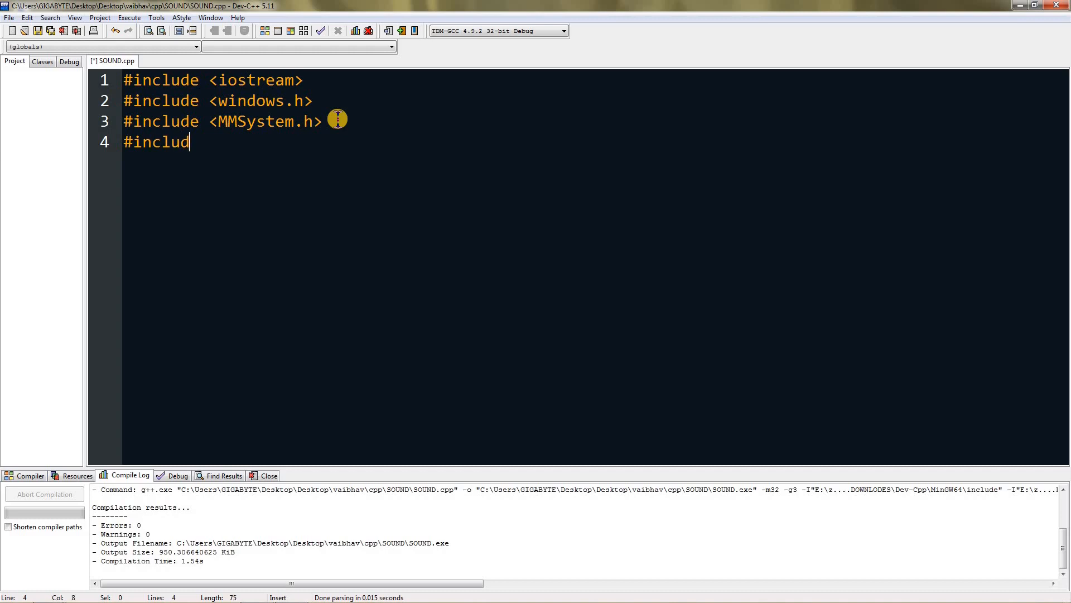
type("e")
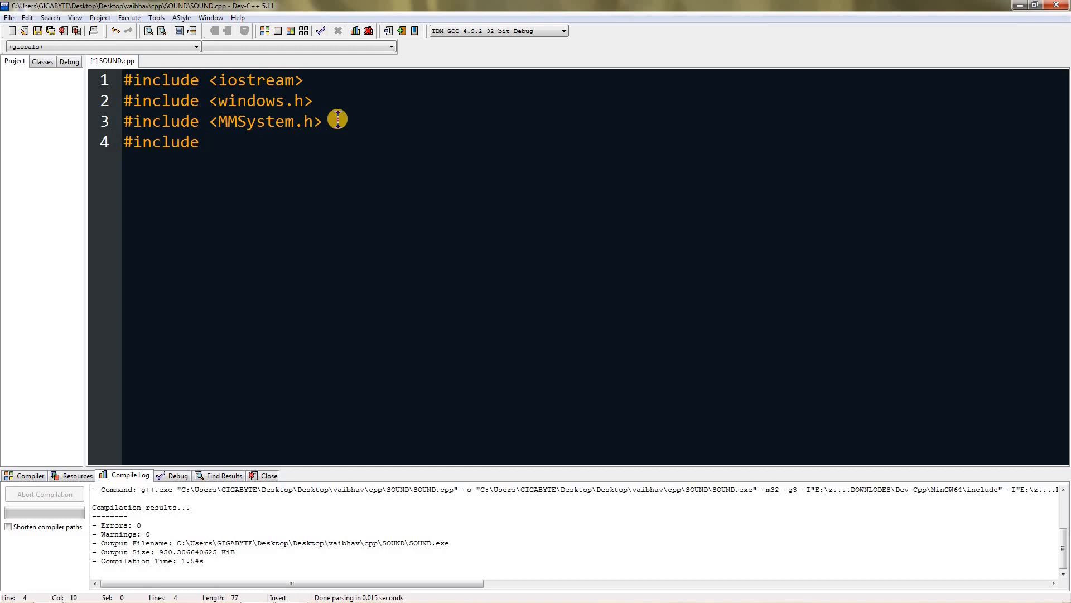
type("<conio.h>")
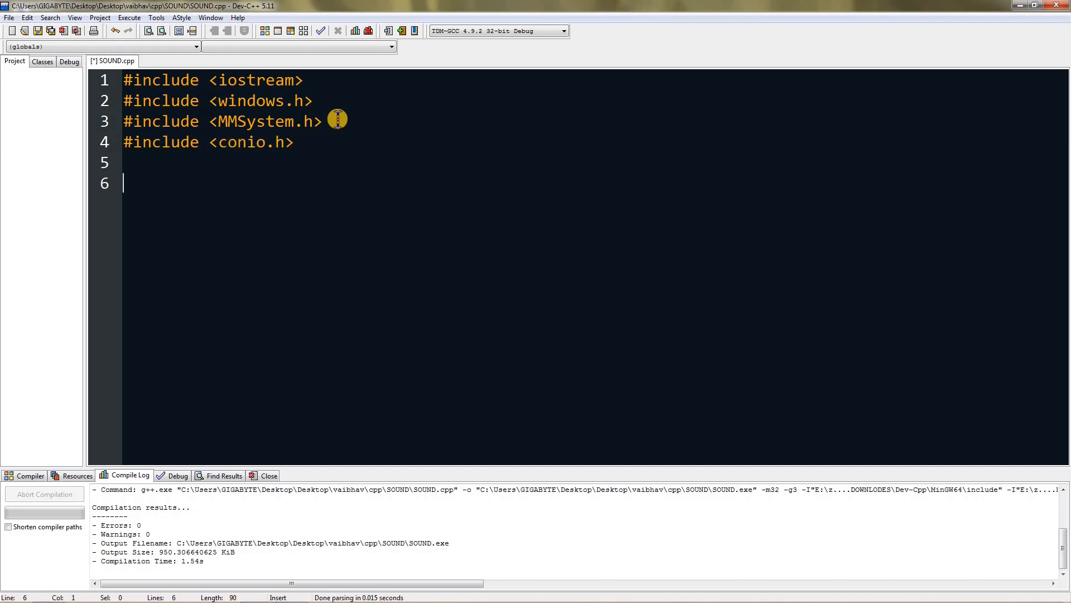
type("using n")
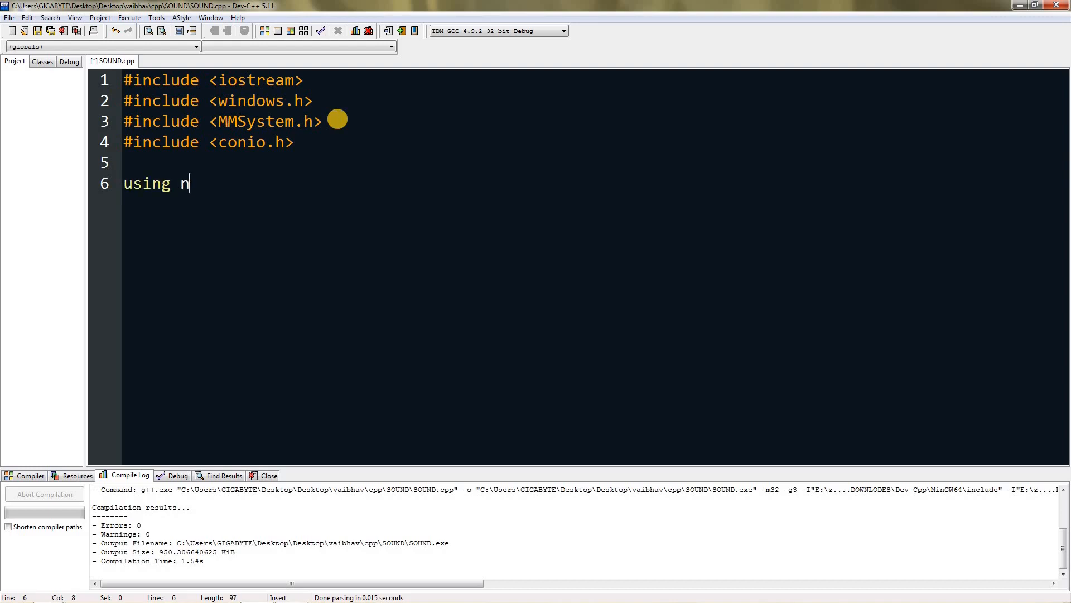
type("amespace s")
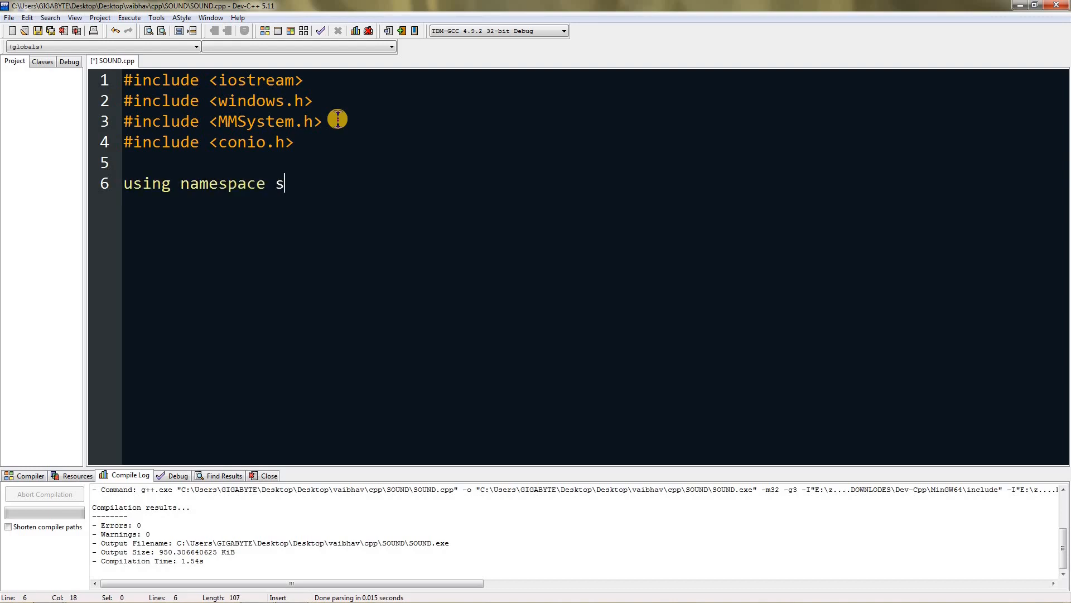
type("td;")
type("int main ()")
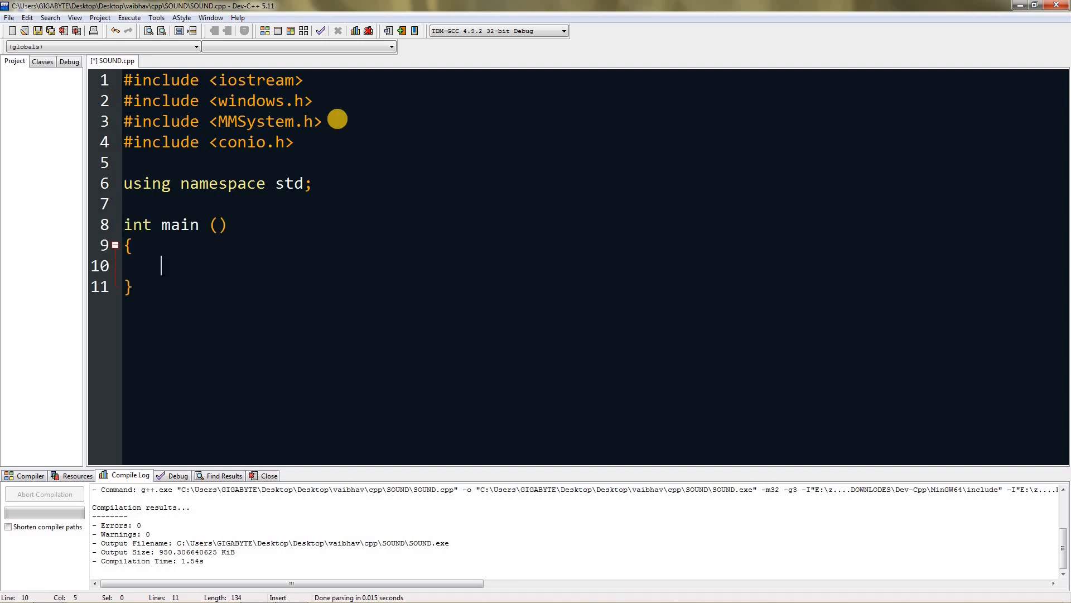
mouse_move(337, 119)
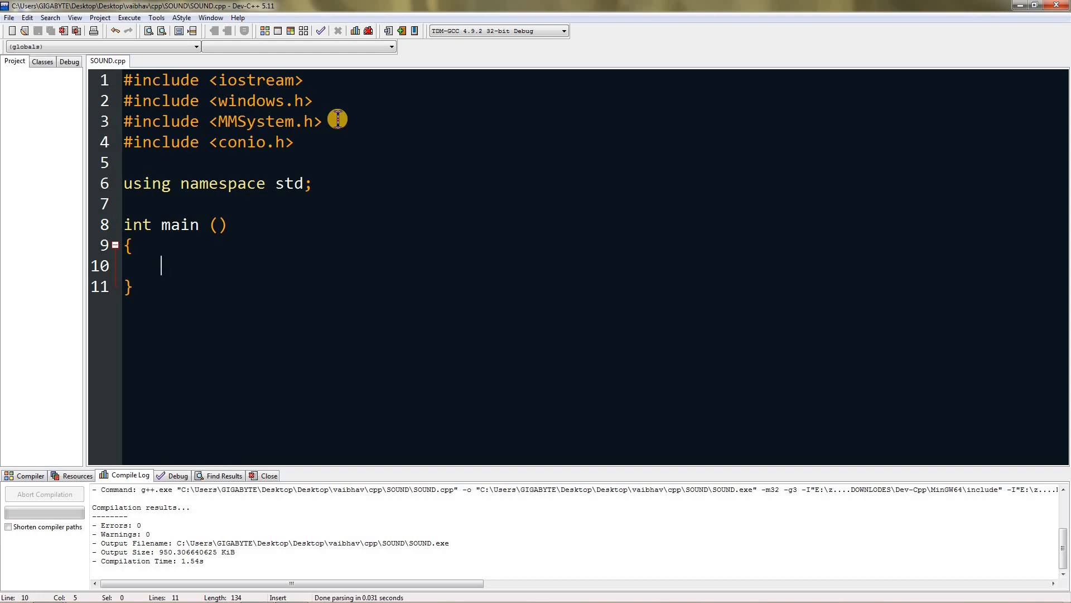
- Declare string fname, print an 'Enter Your...name' prompt, and read fname with cin
type("string f")
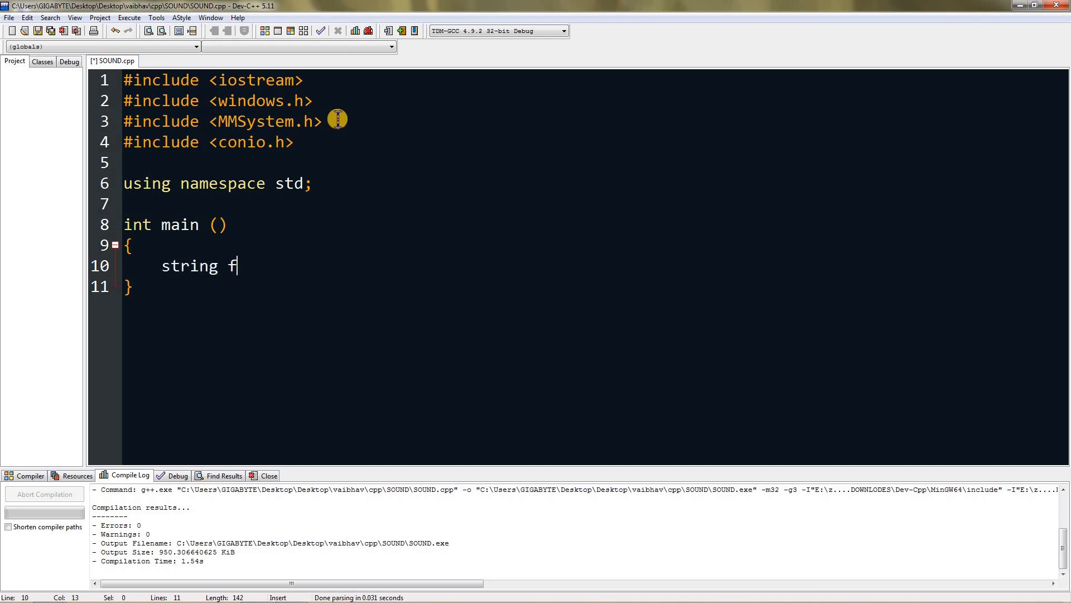
type("name;")
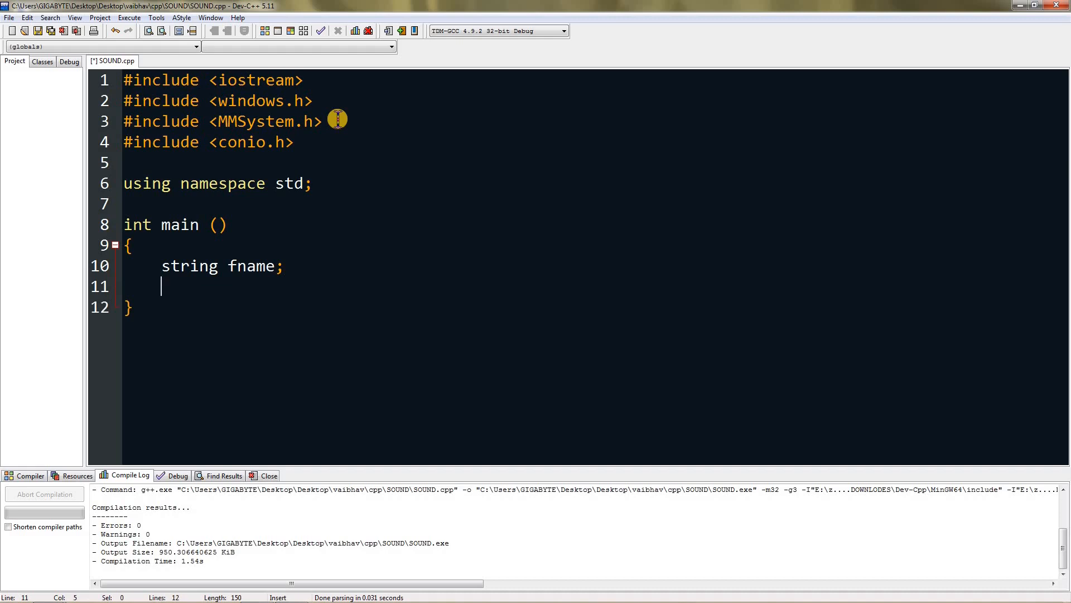
type("cout")
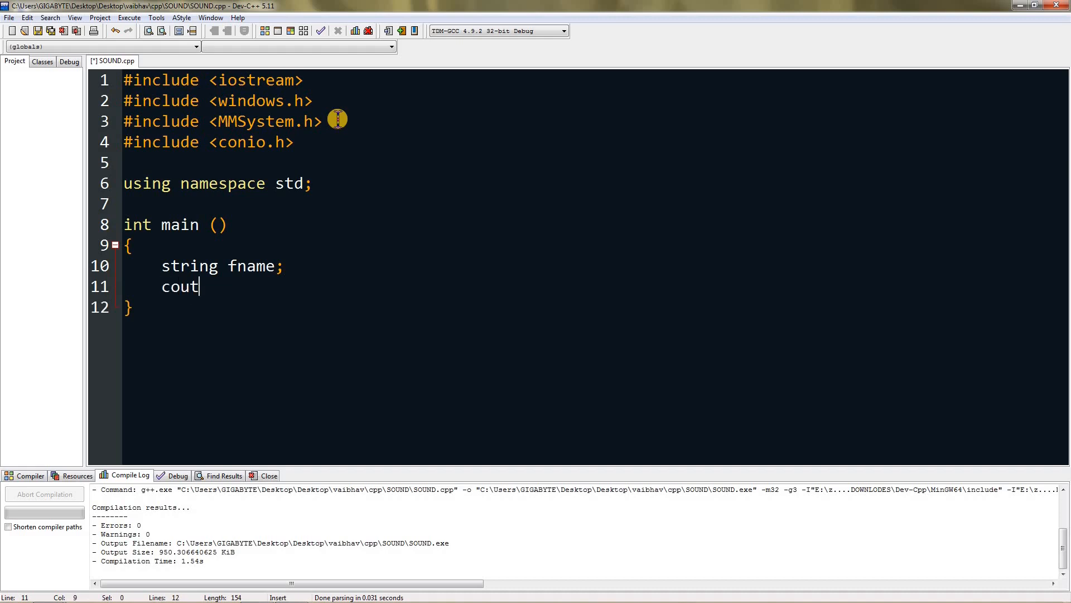
type("<<\"Enter You\"")
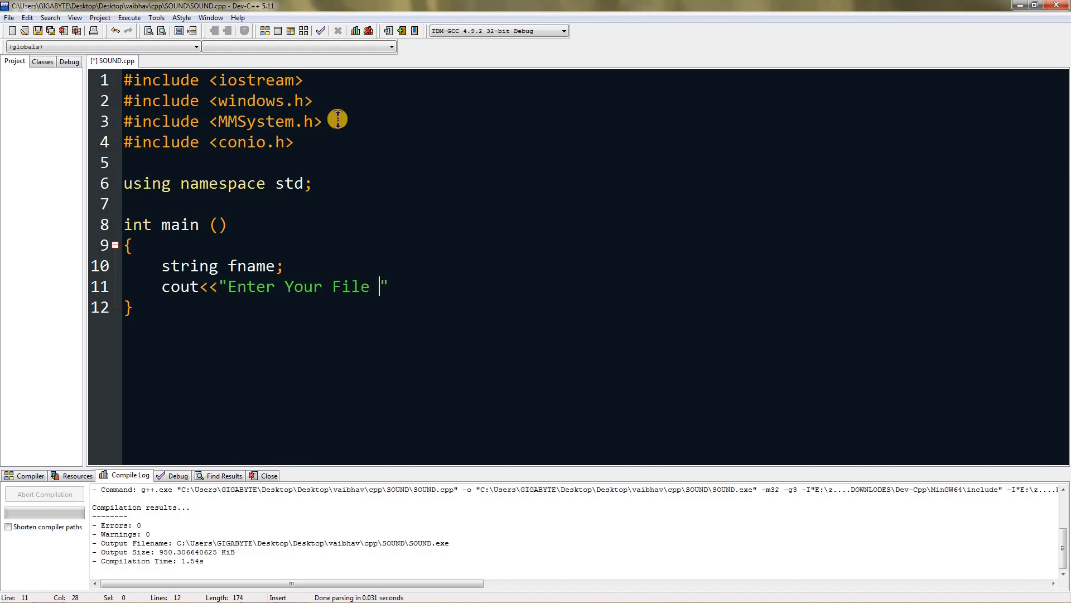
type("name")
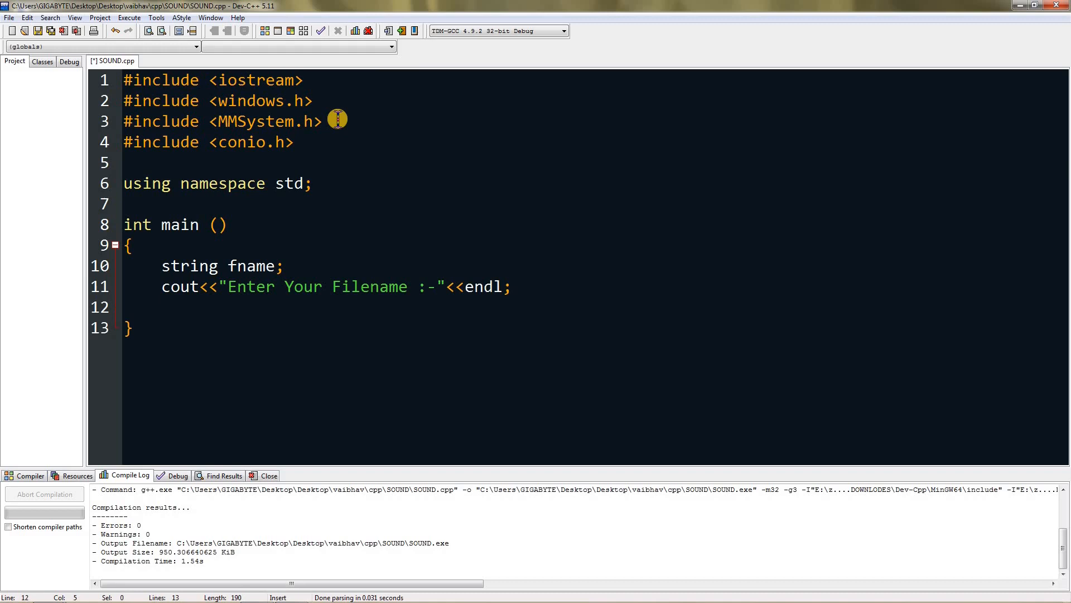
type("cin>>")
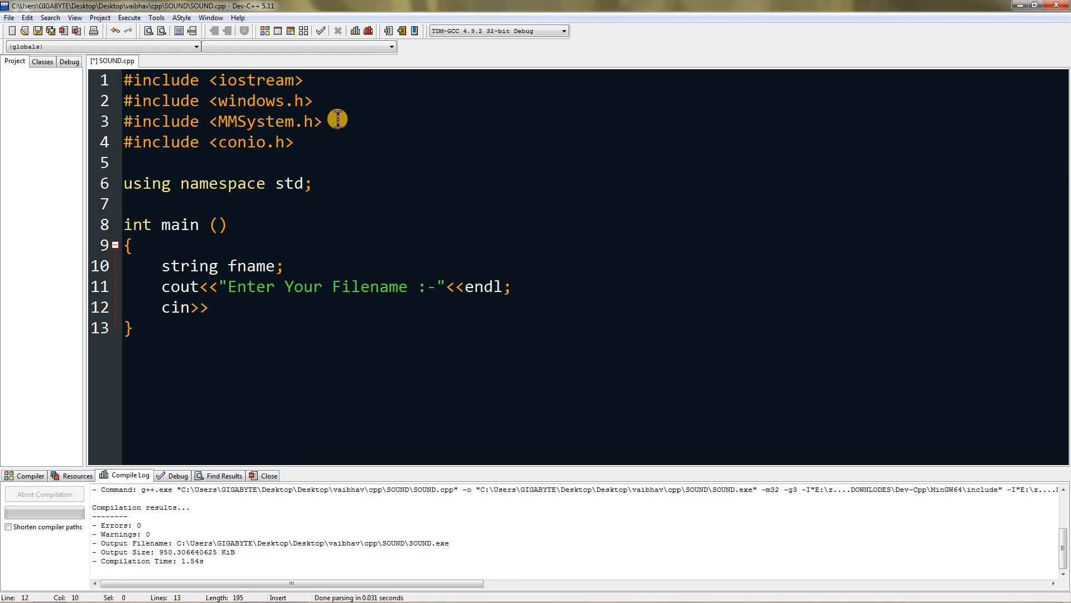
type("fname;")
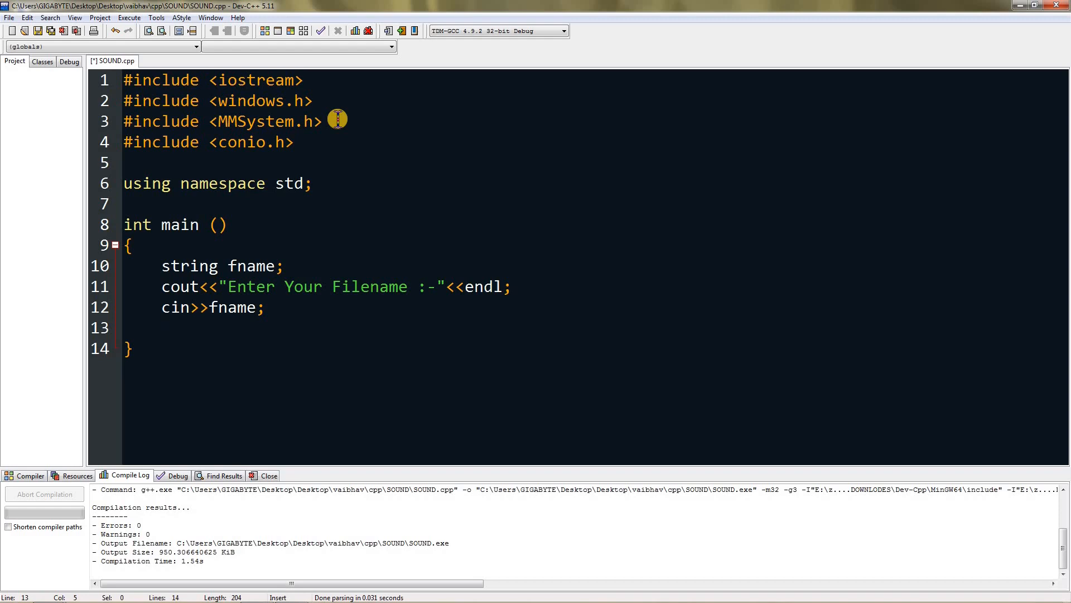
- Insert '(Only .wav)' into the prompt and add fname = fname + ".wav"
left_click(170, 286)
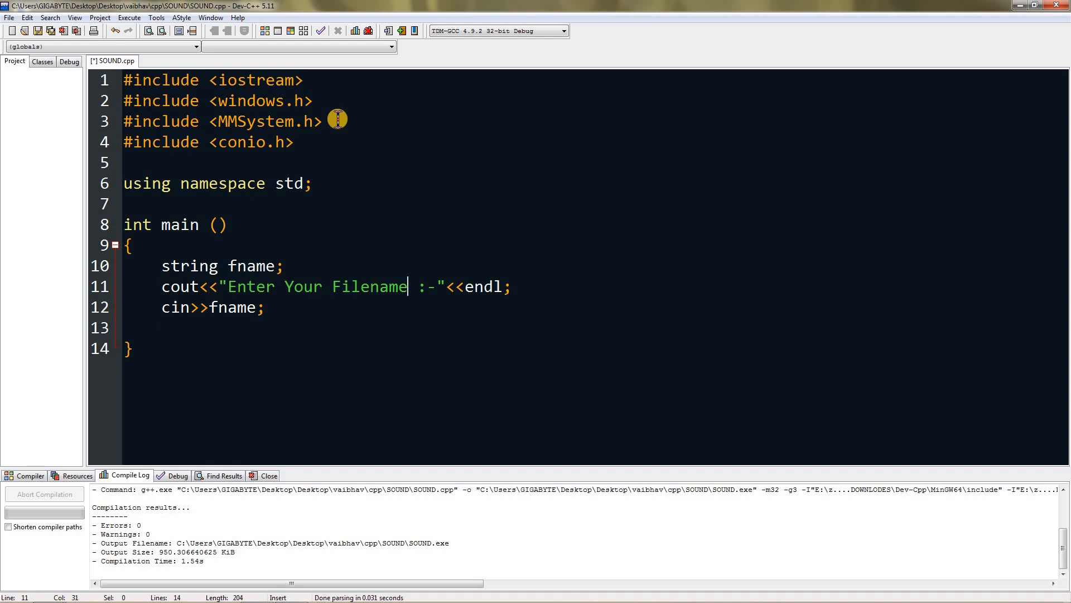
type("(Only )")
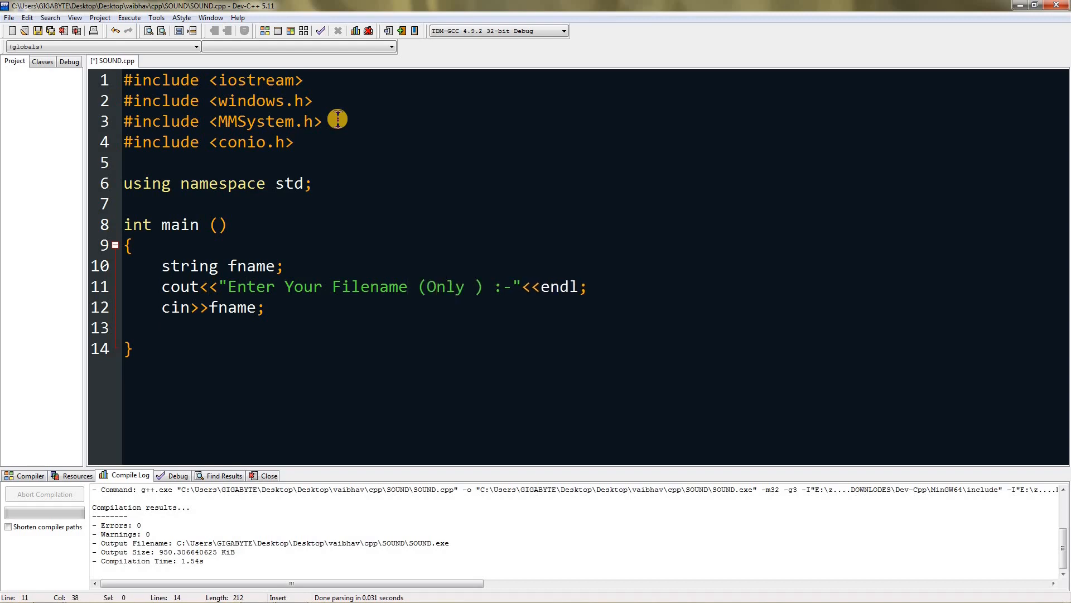
type(".wav")
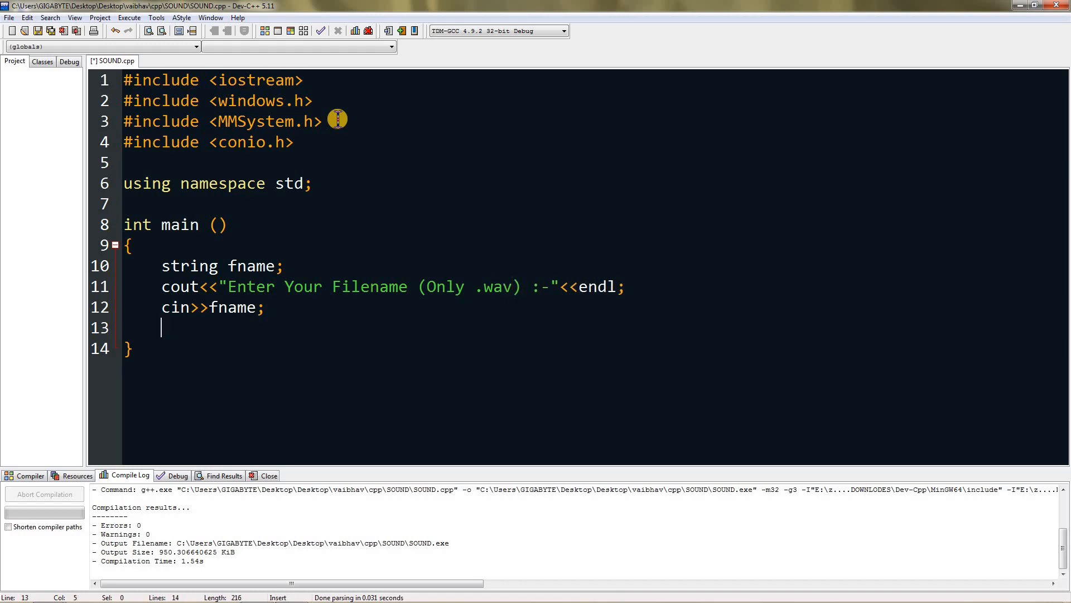
type("fname")
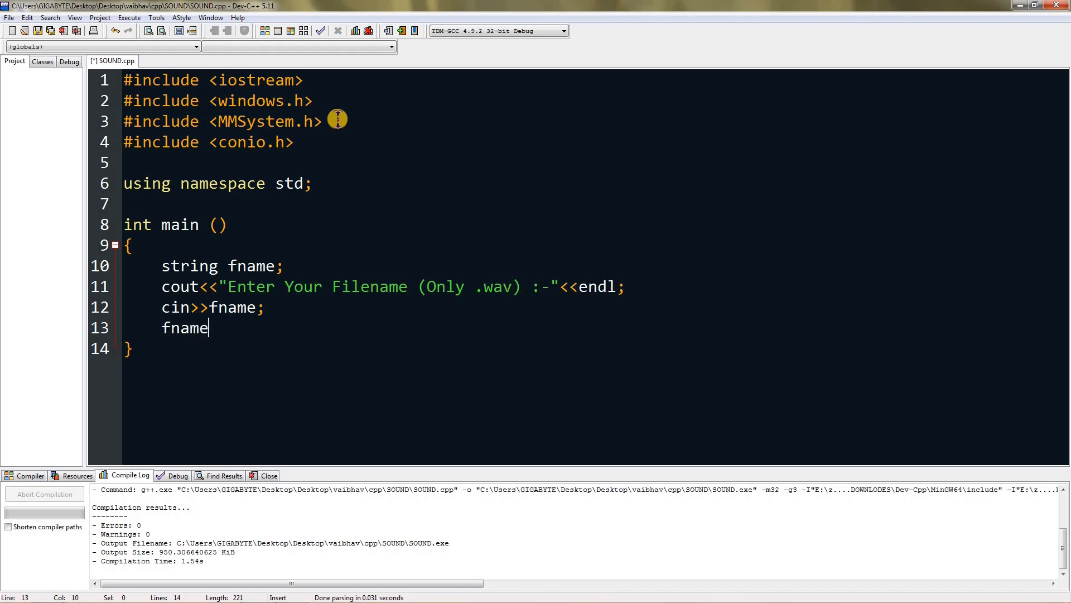
type("= f")
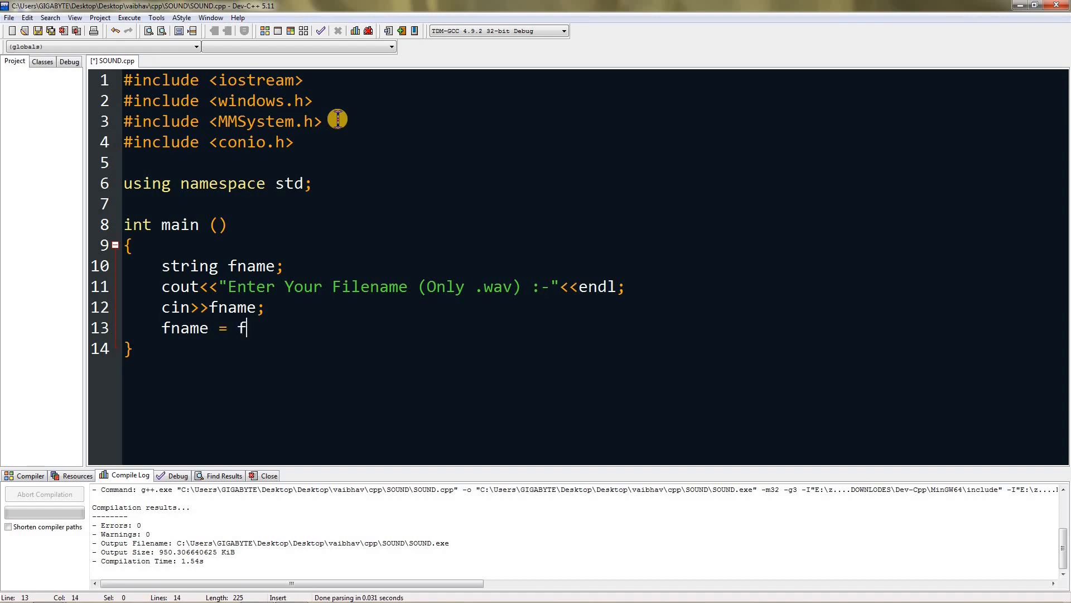
type("name")
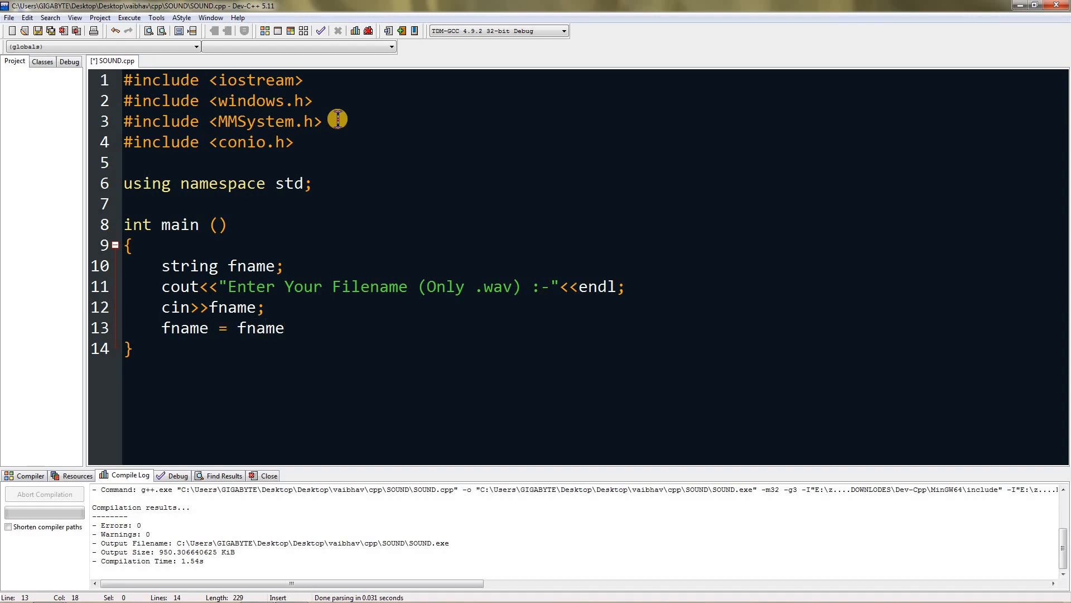
type("+ \".\"")
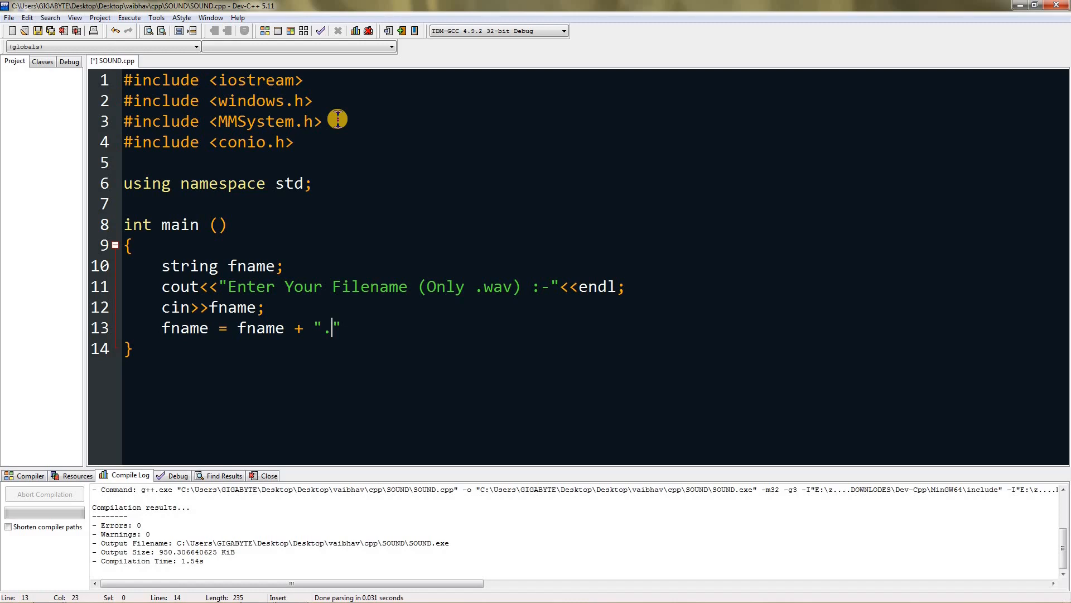
type("wav")
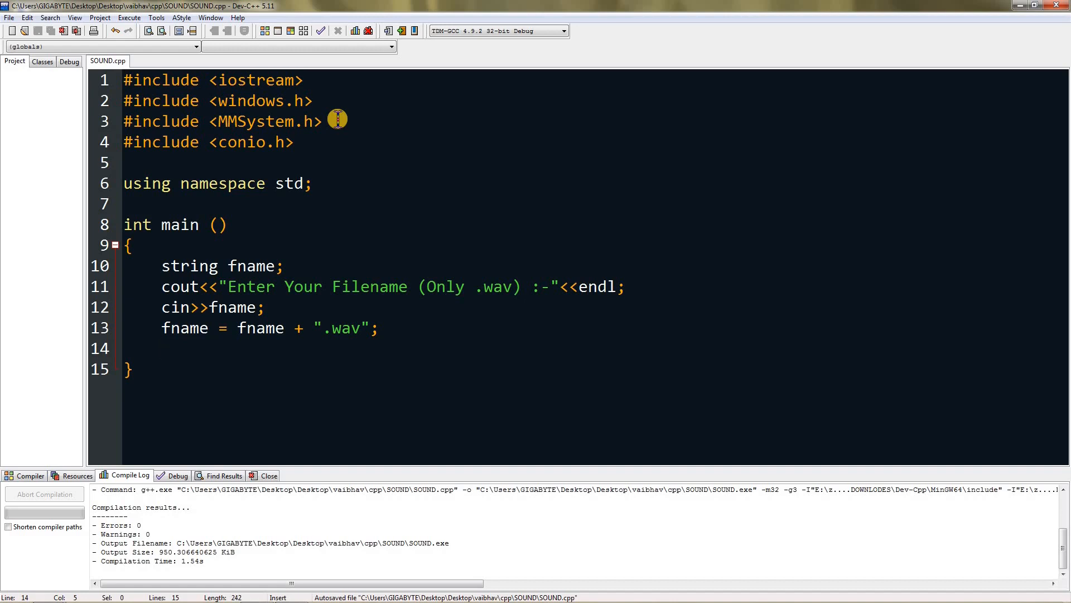
- Type PlaySound(TEXT(fname.c_str()), NULL, SND_SYNC); and start a new line
type("PlaySound()")
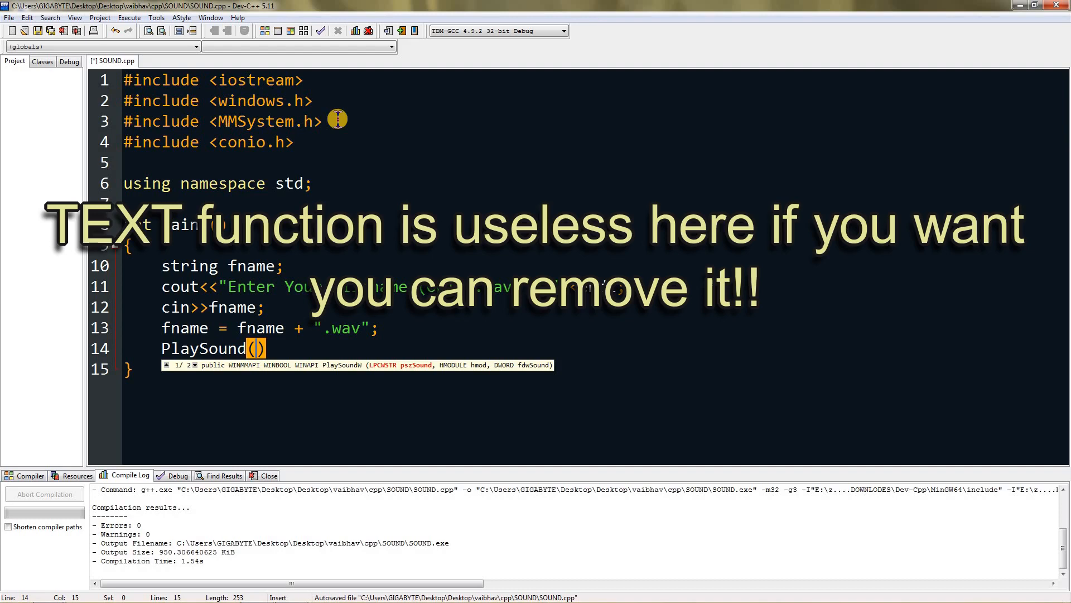
type("TEXT(f")
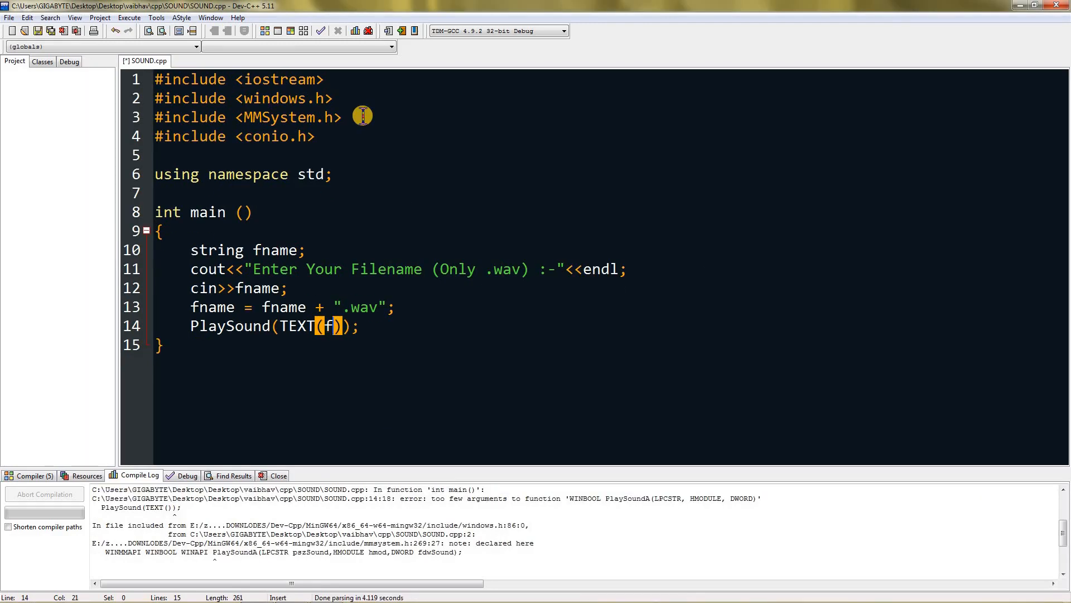
type("name")
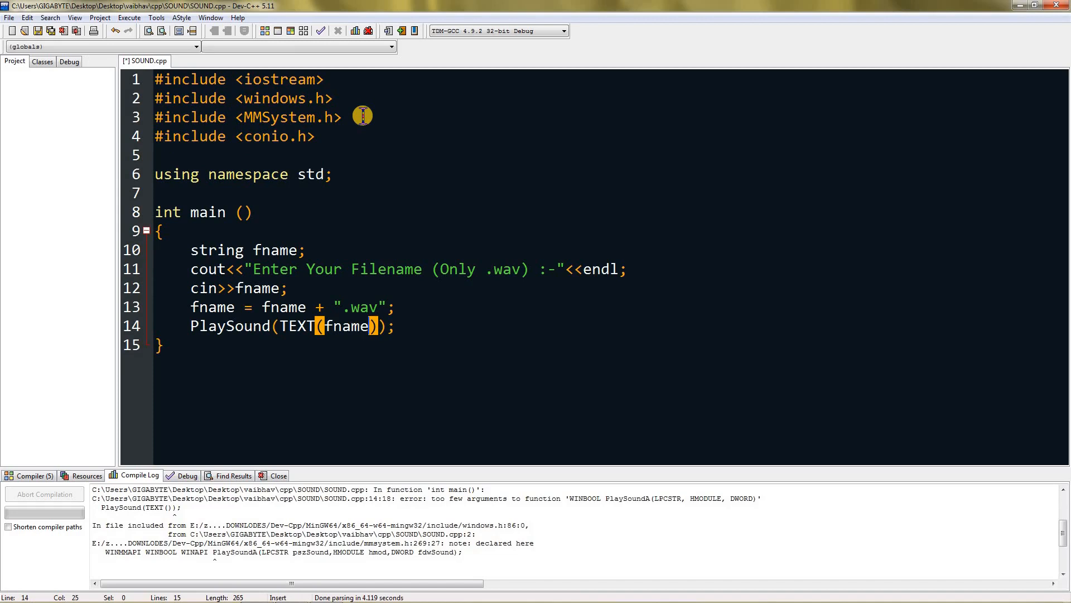
type(".")
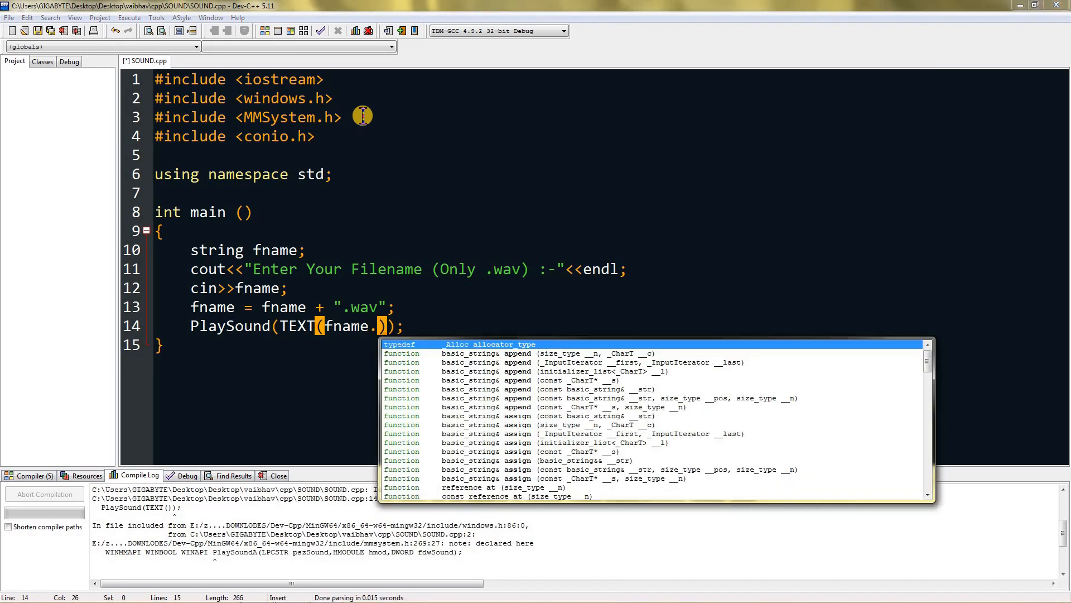
type("c_str())")
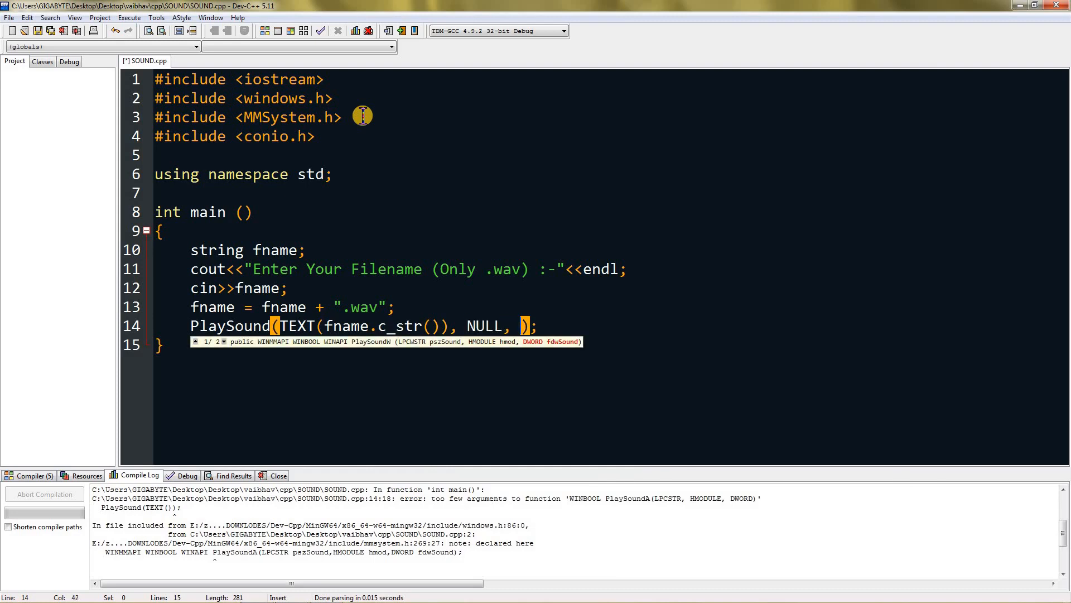
type("SN")
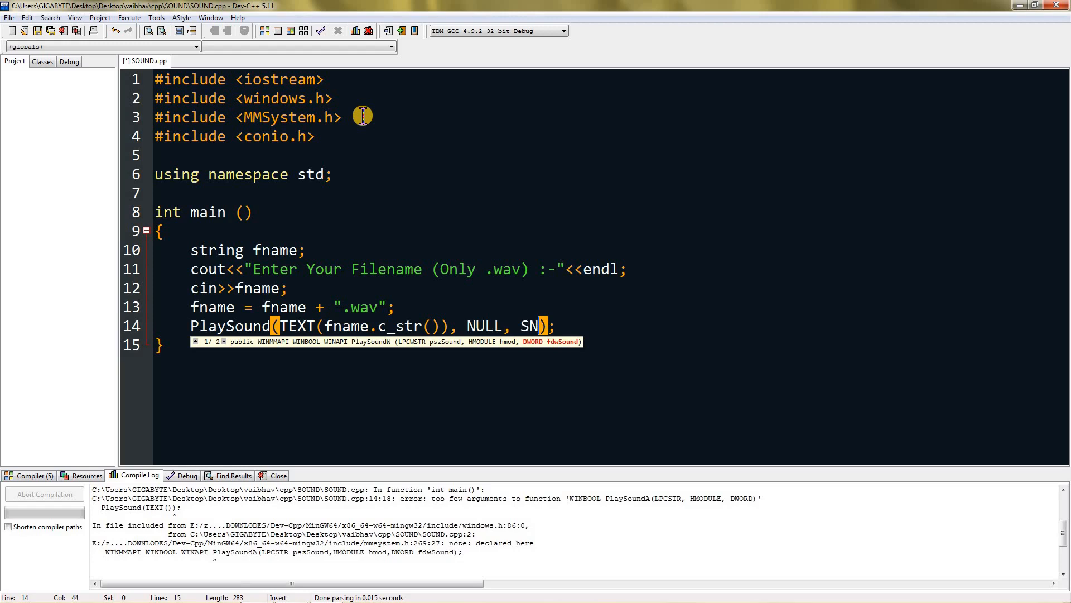
type("D_SYNC")
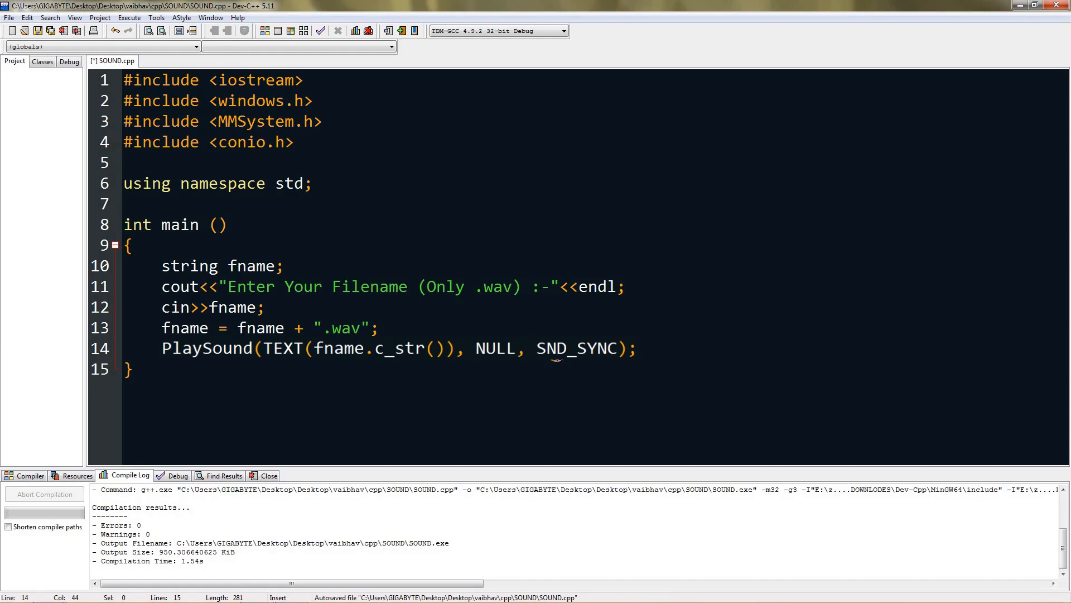
key("Return")
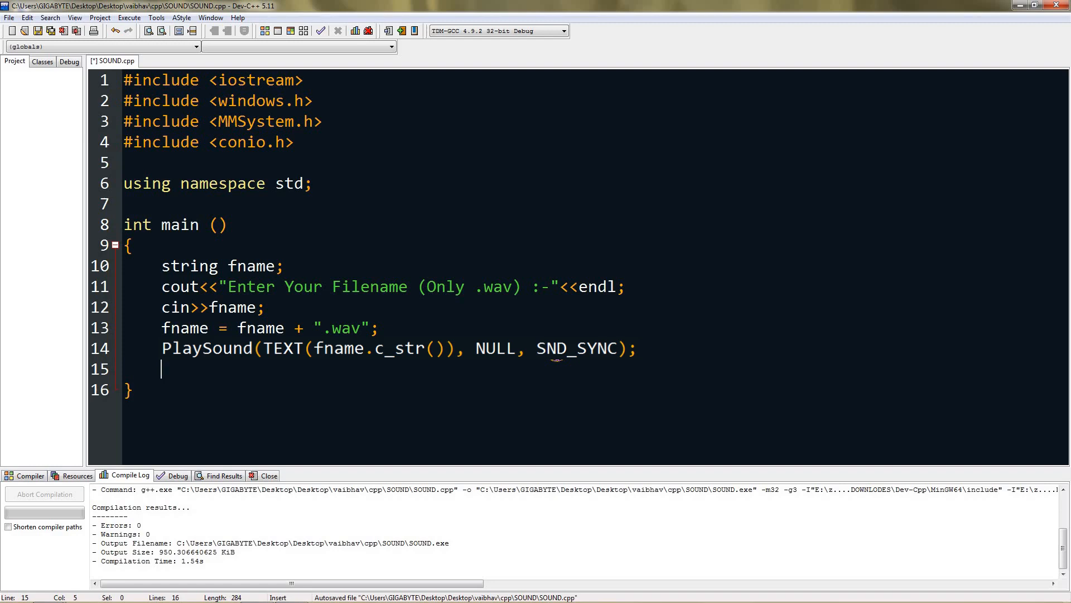
- Add getch(); after PlaySound and Compile & Run the program
type("getch")
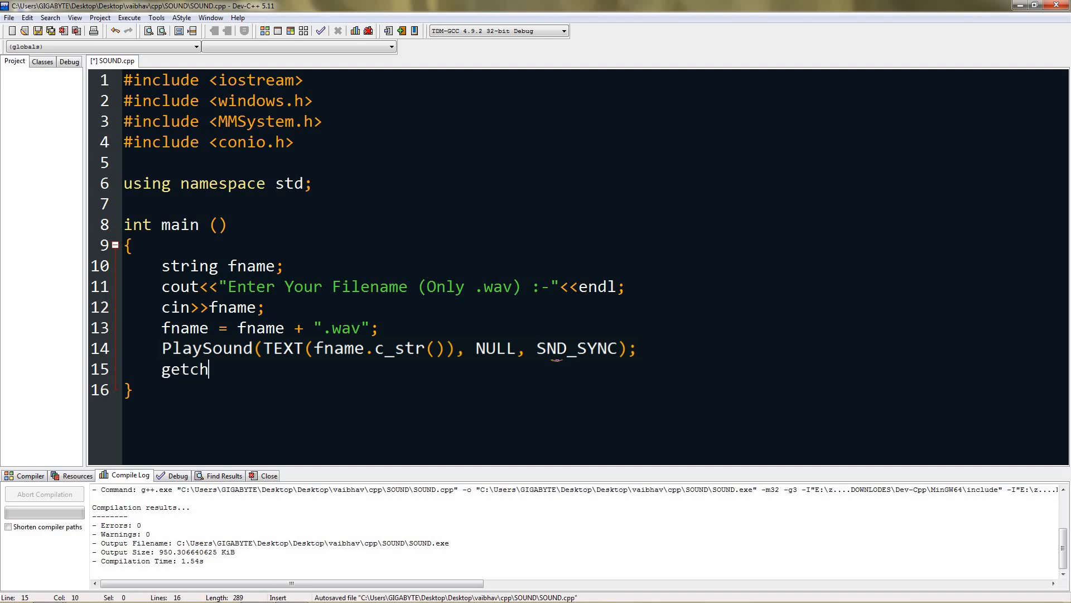
type("();")
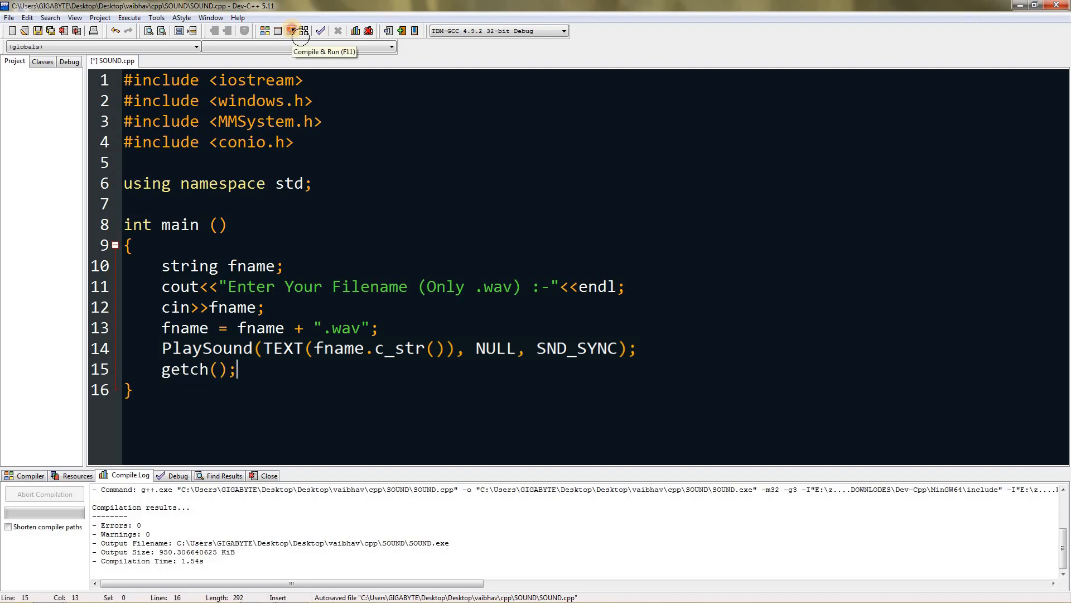
left_click(292, 30)
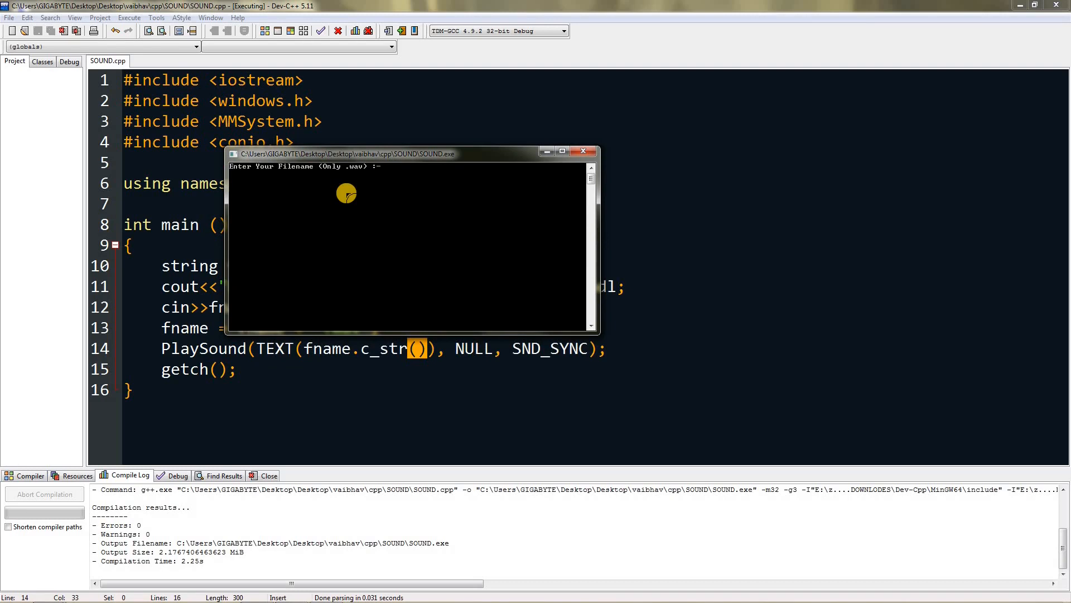
mouse_move(309, 581)
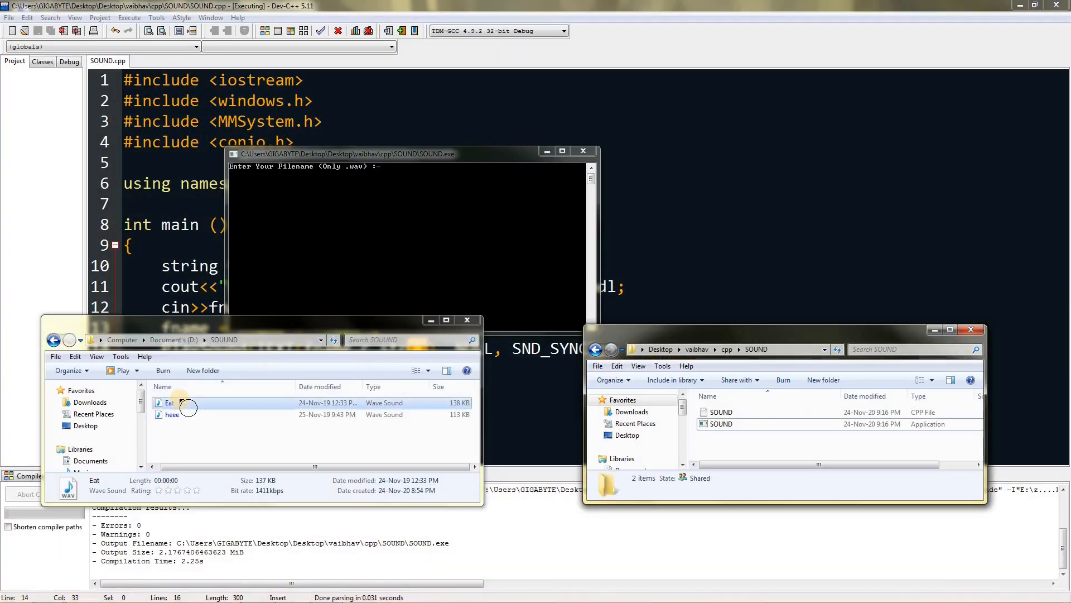
- Preview the Eat and heee sound files, then close the source folder window
double_click(168, 402)
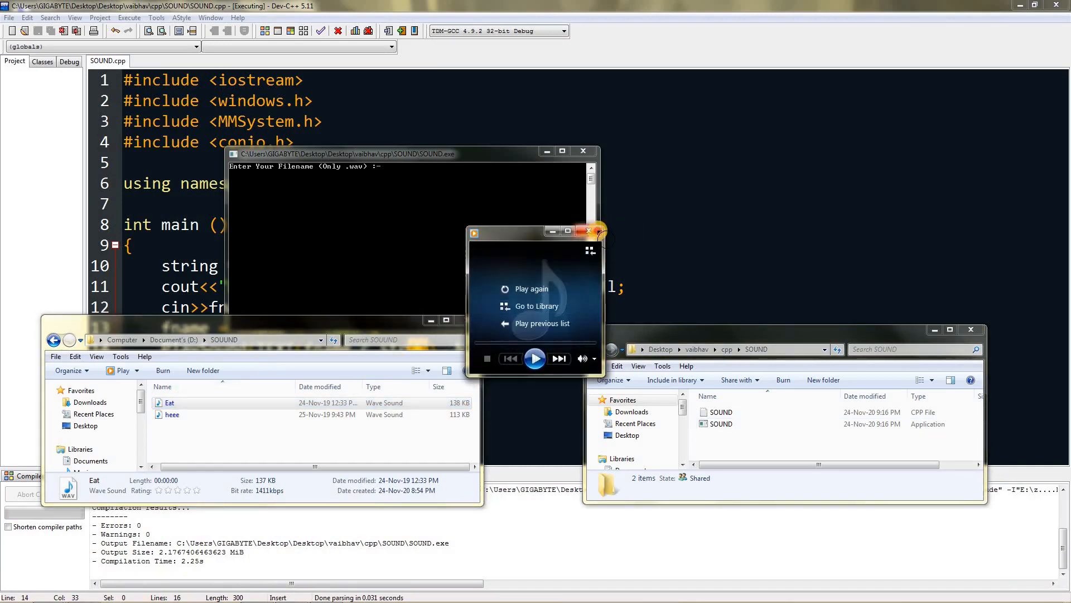
left_click(589, 231)
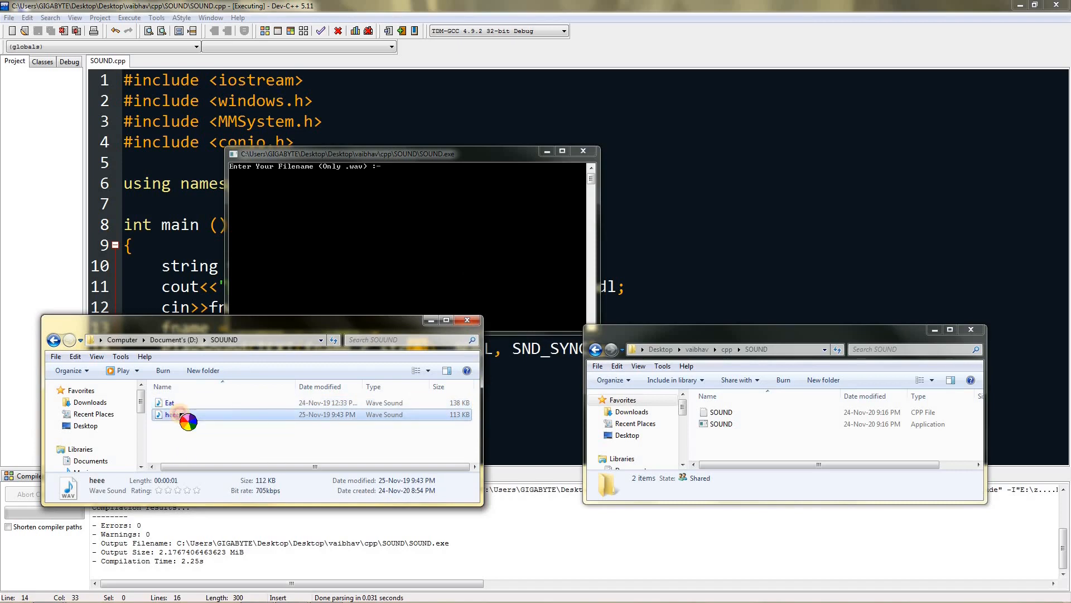
double_click(173, 414)
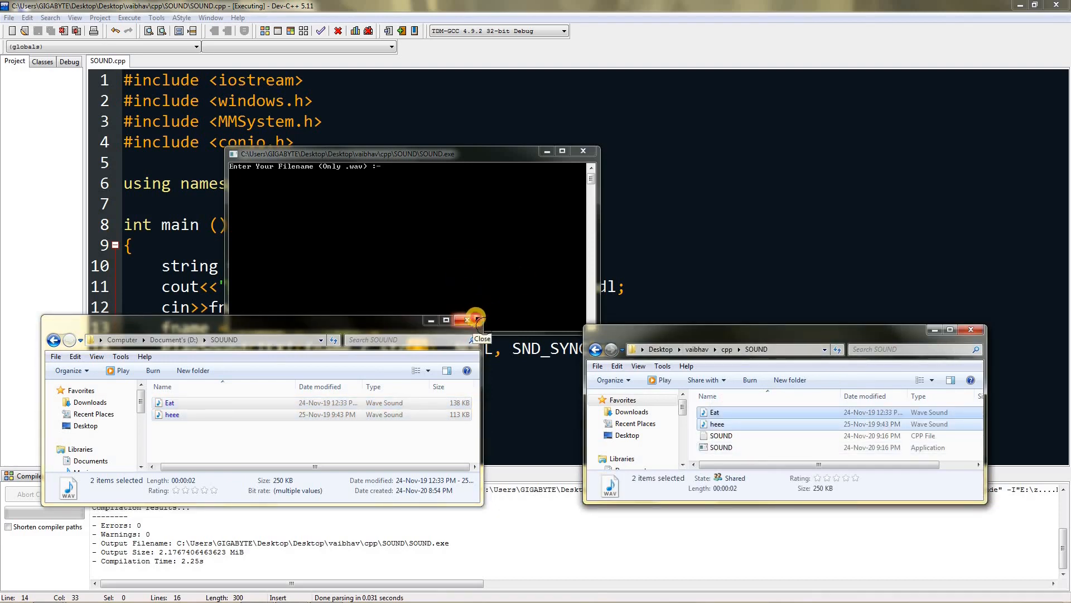
left_click(467, 320)
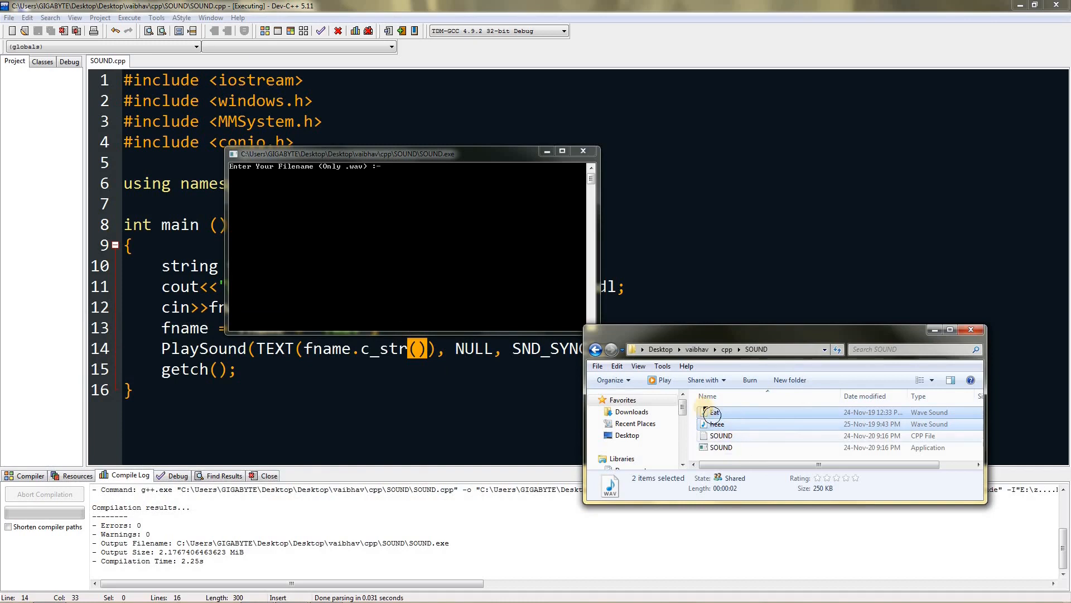
mouse_move(793, 428)
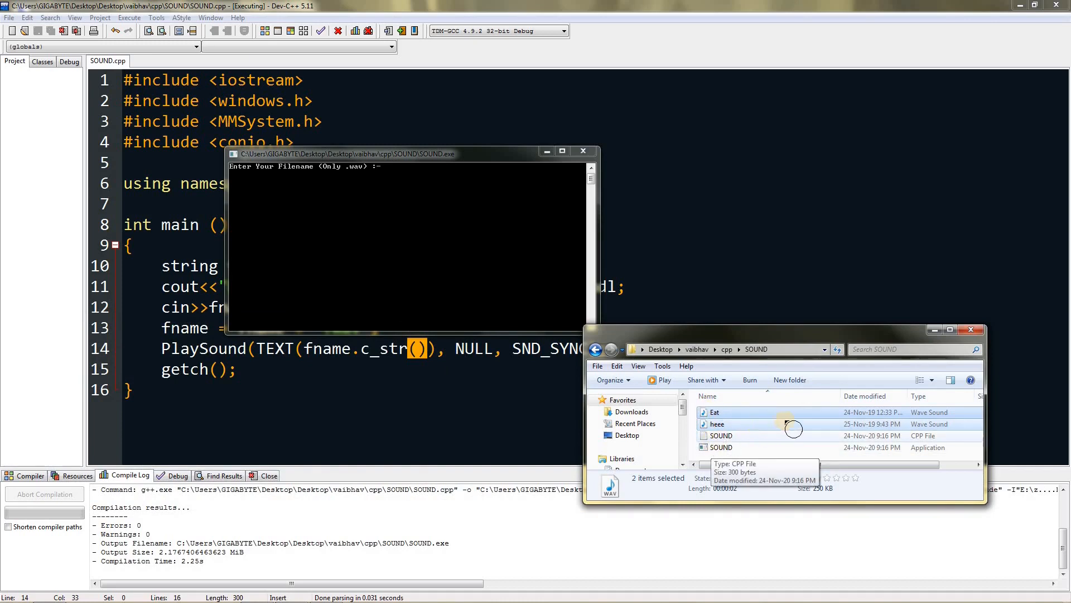
mouse_move(808, 420)
type("heee")
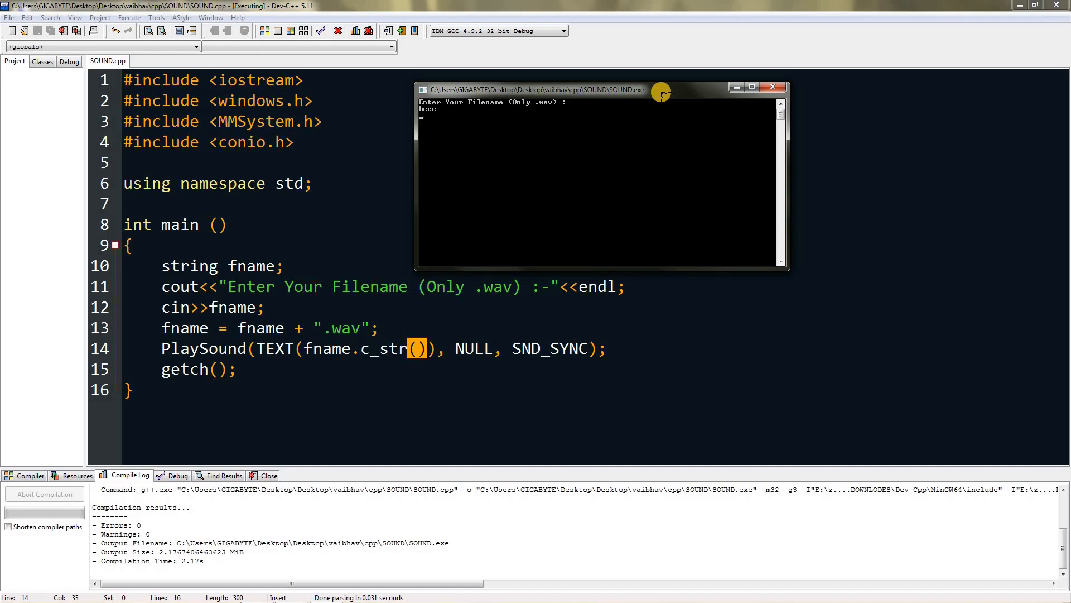
mouse_move(770, 80)
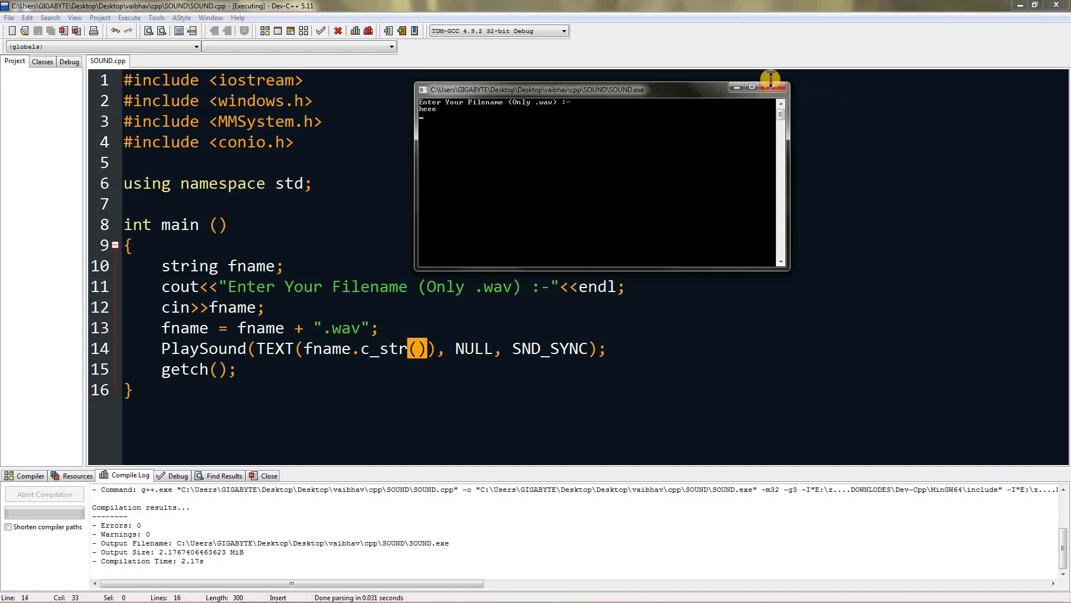
- Close the SOUND console window after playing heee
left_click(770, 79)
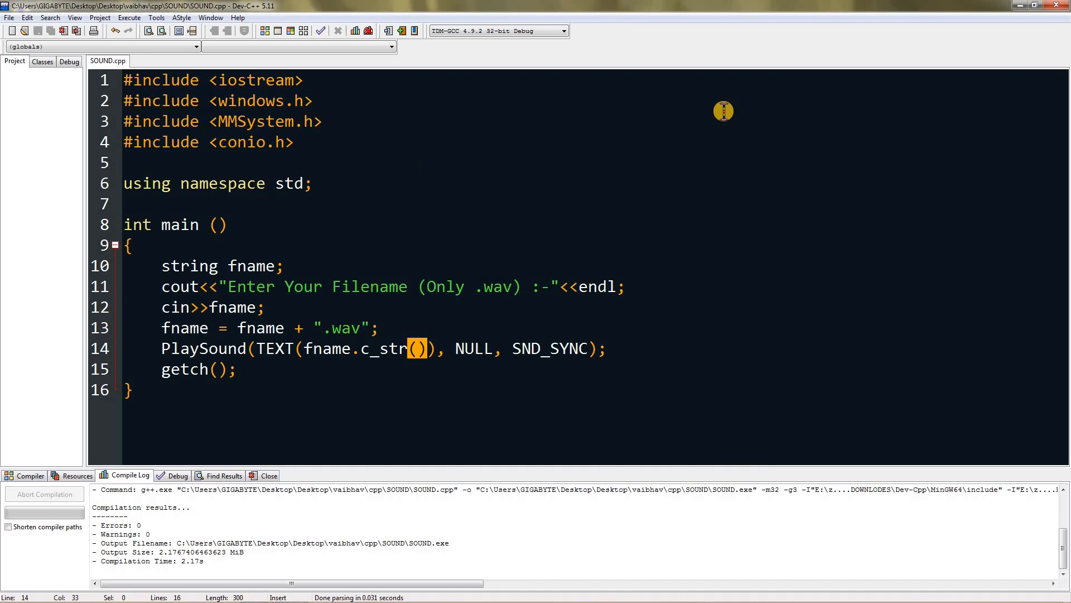